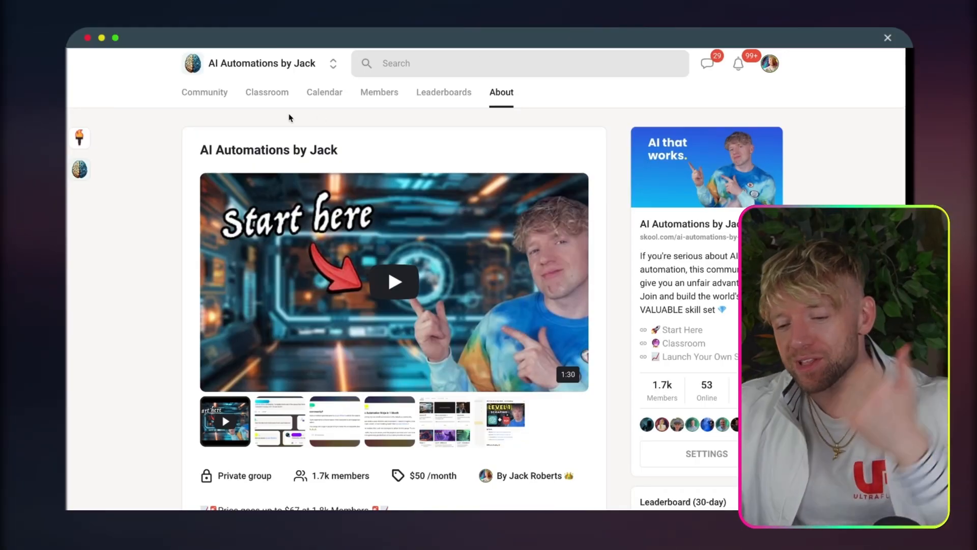
Navigate to ChatGPT and get a fresh conversation ready for the quotes prompt
click(267, 92)
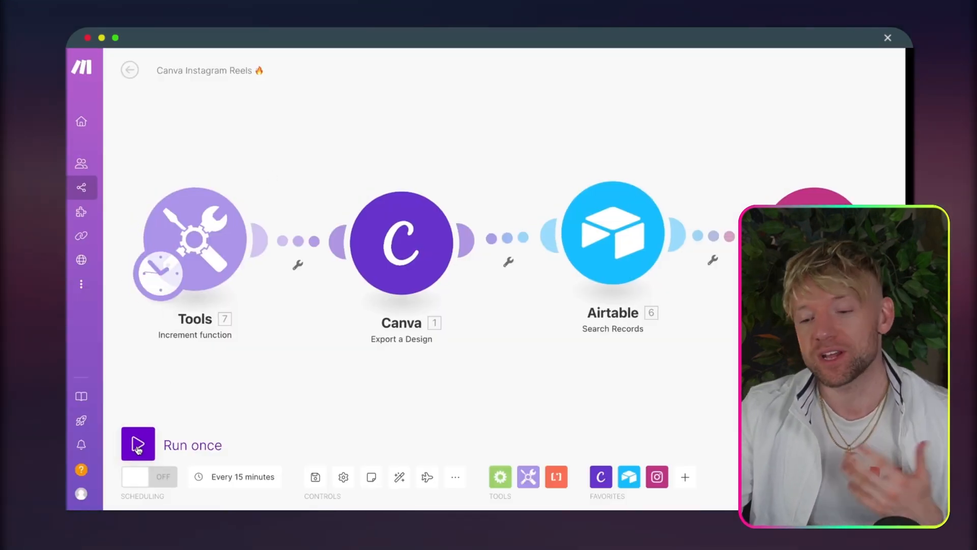
click(138, 445)
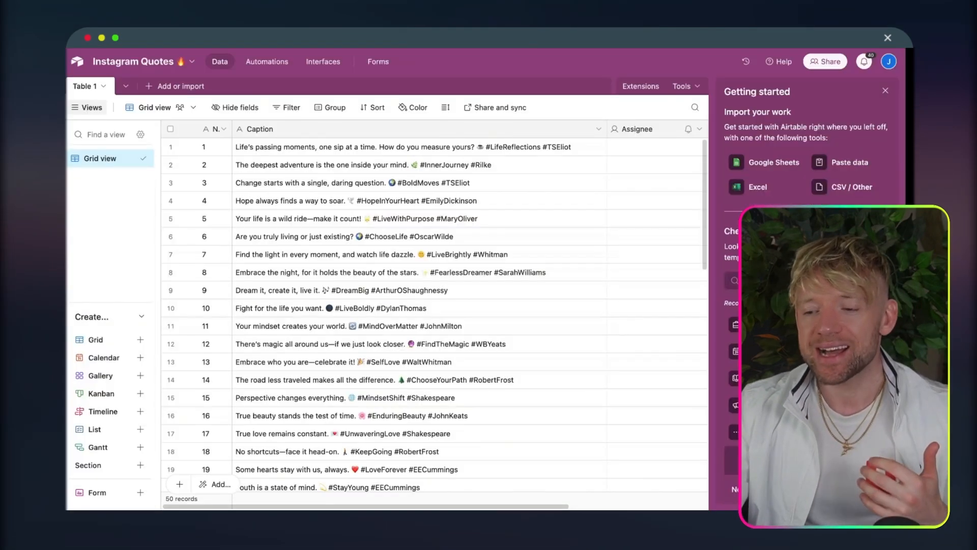
click(414, 201)
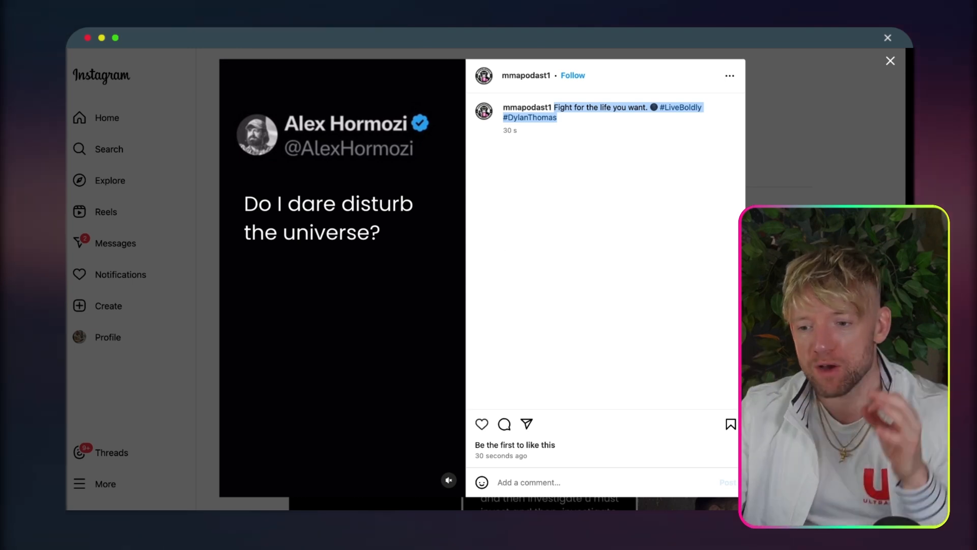
click(890, 60)
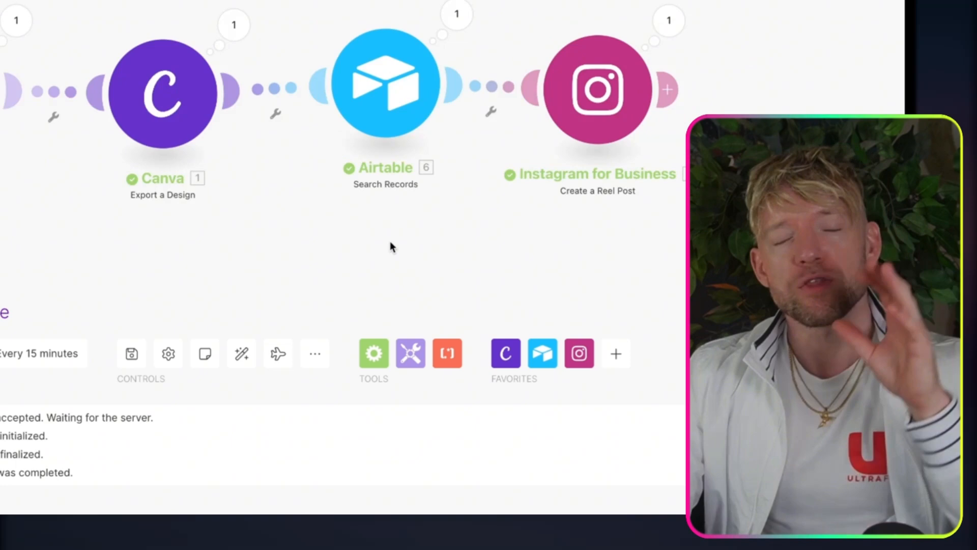
mouse_move(391, 234)
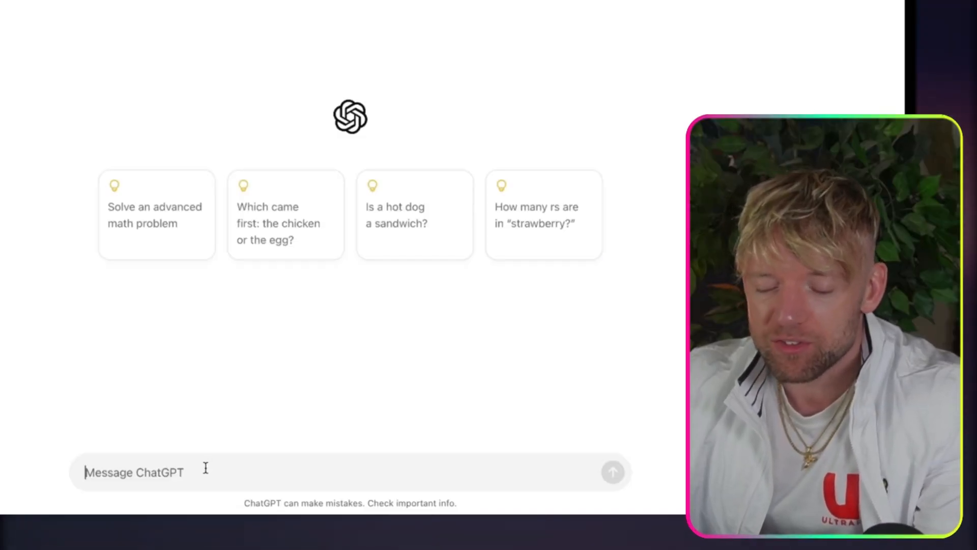
Request 50 numbered quotes from famous Stoics, maximum 150 characters each, and review the reply
text(write me 50 quotes from famous stoics numbered (maximum 150 characters))
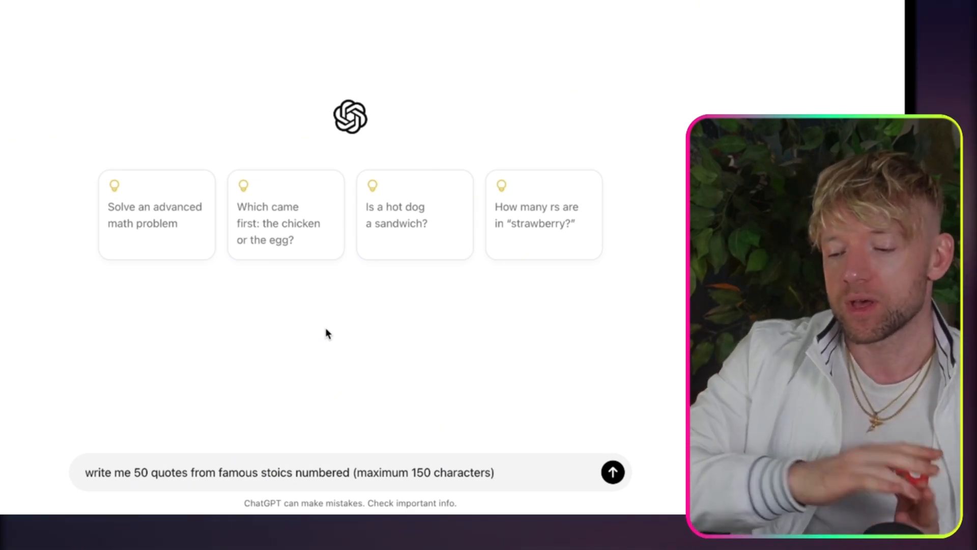
text(1-)
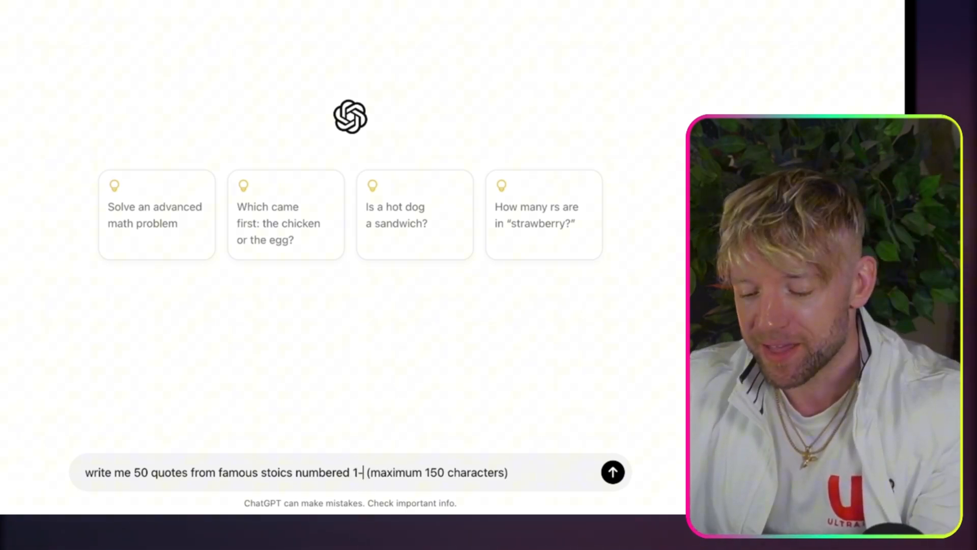
text(50)
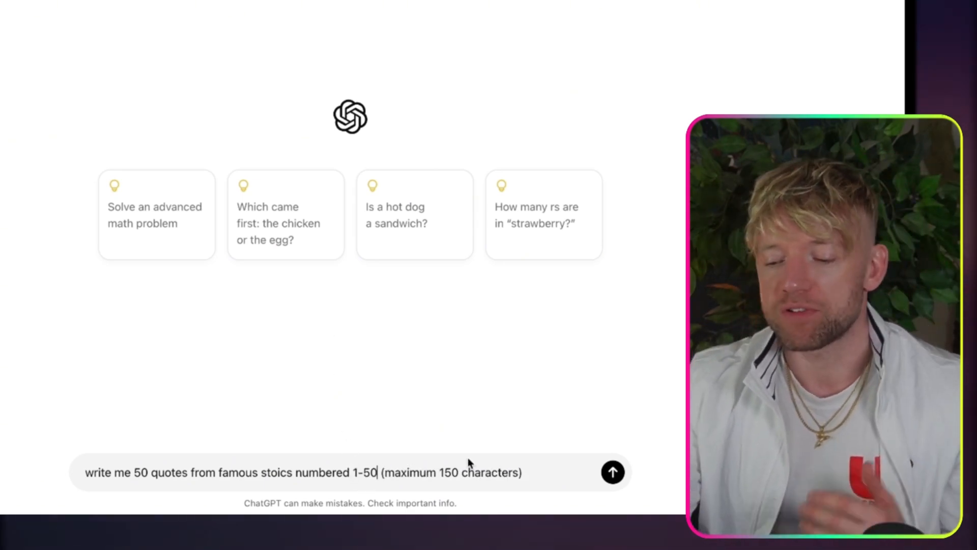
click(612, 471)
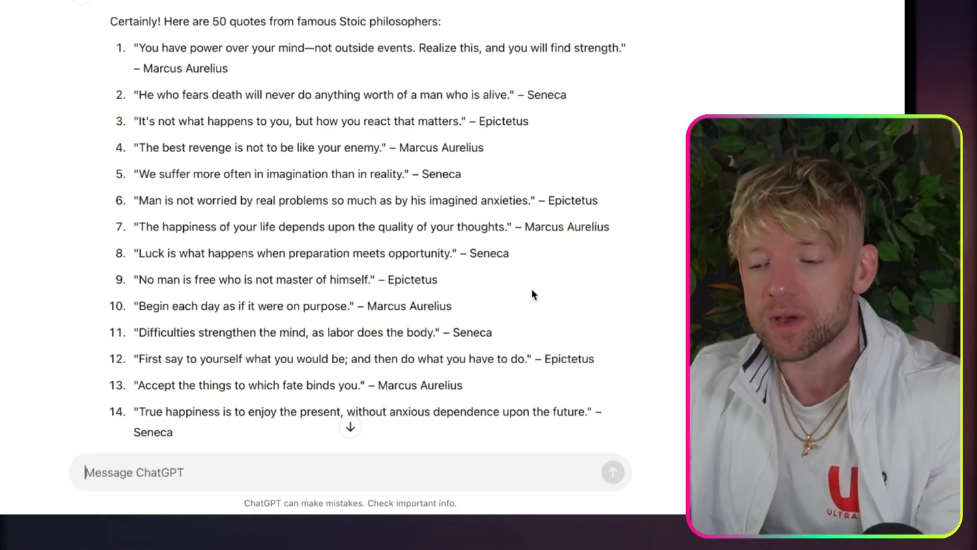
scroll(down, 3)
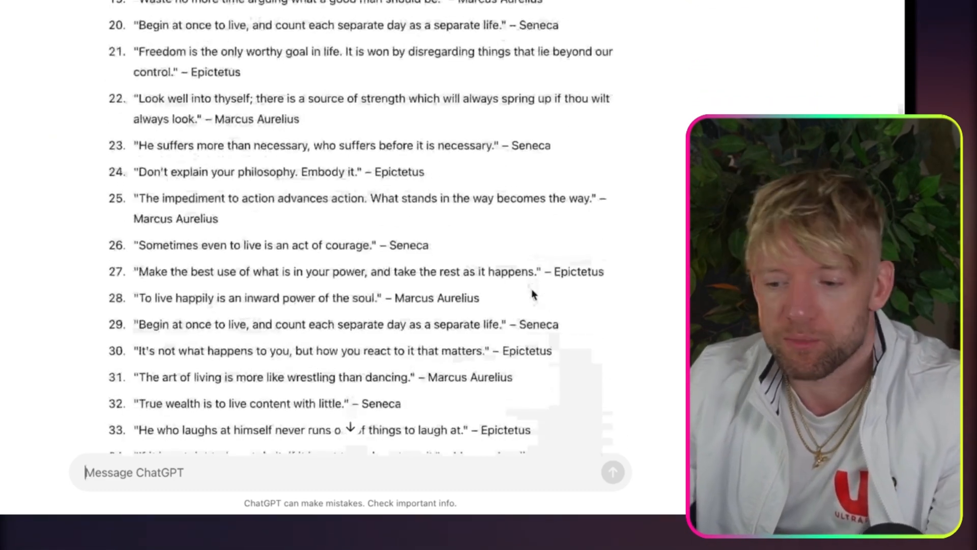
scroll(down, 3)
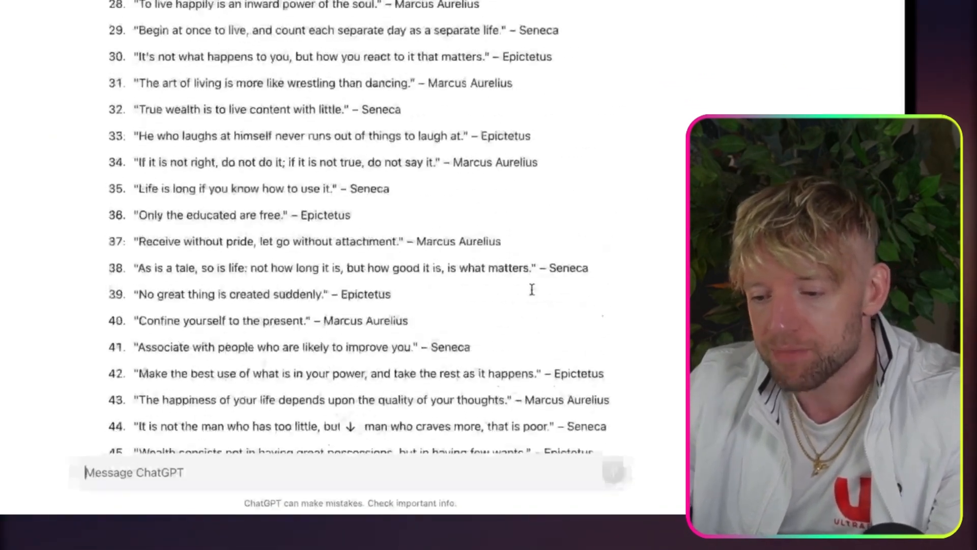
scroll(up, 3)
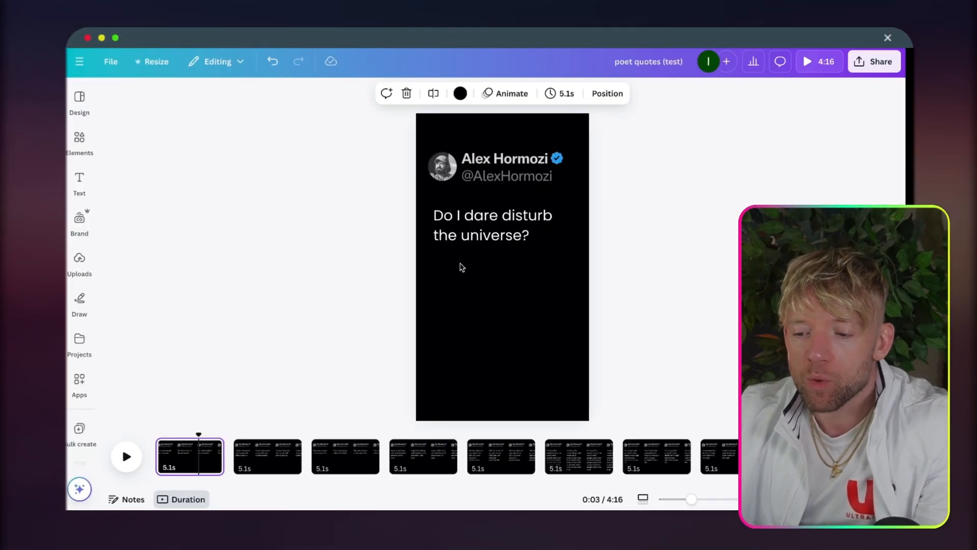
double_click(492, 225)
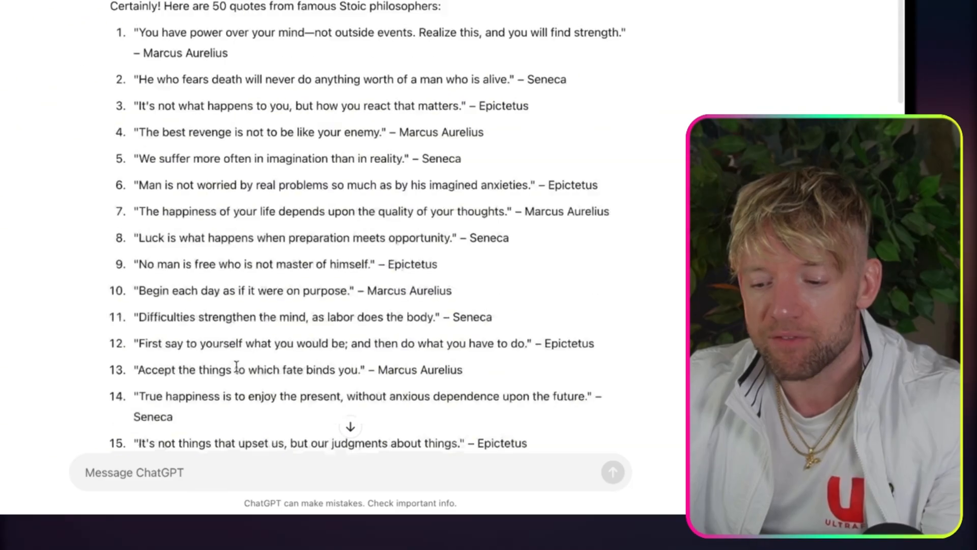
Ask ChatGPT to export the quotes as a CSV where column 1 is the quote and column 2 is the poet
text(Ace, e)
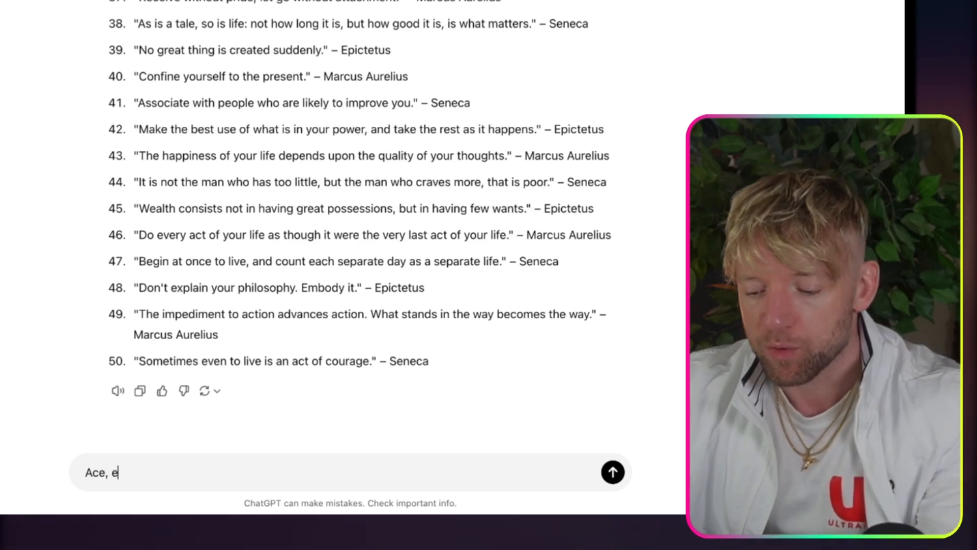
text(xport this as a csv with two columns. column)
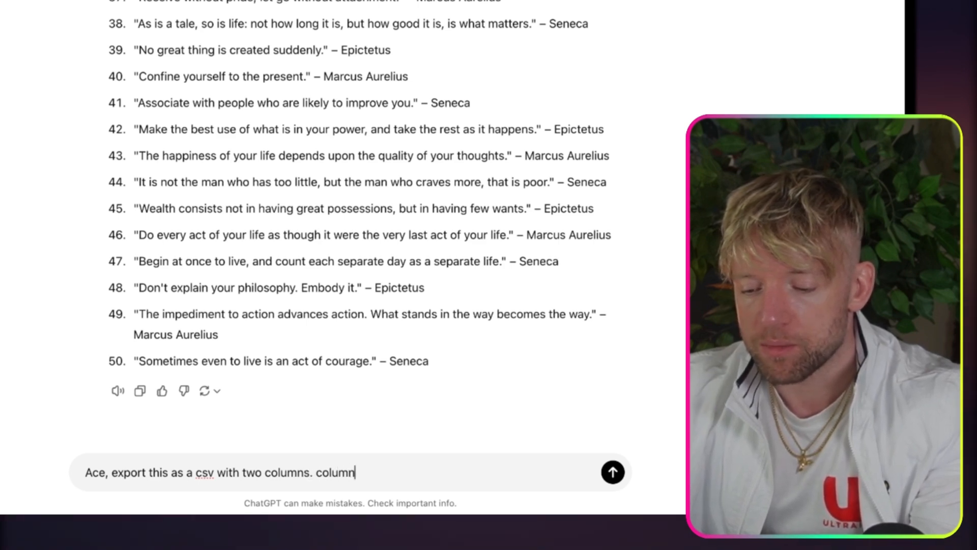
text(1 is the quote a)
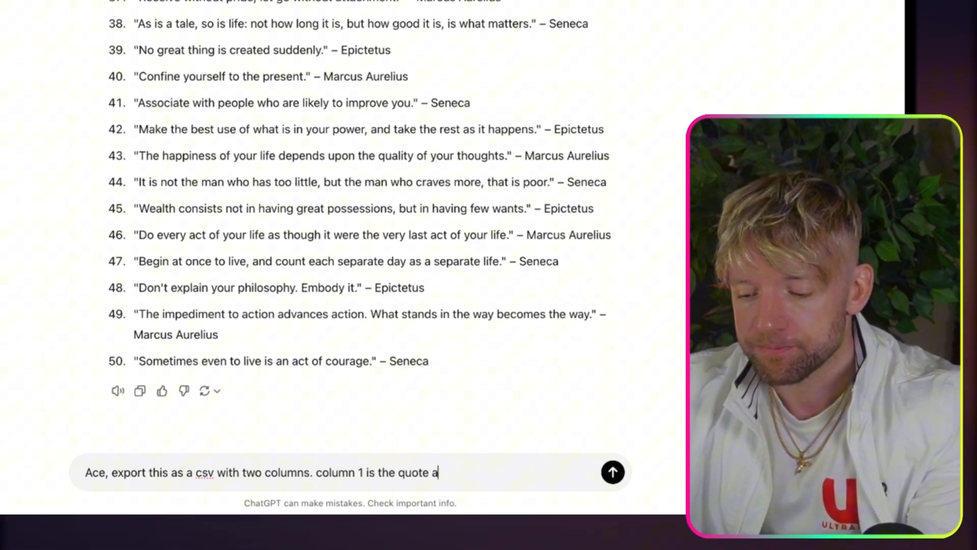
text(nd column 2)
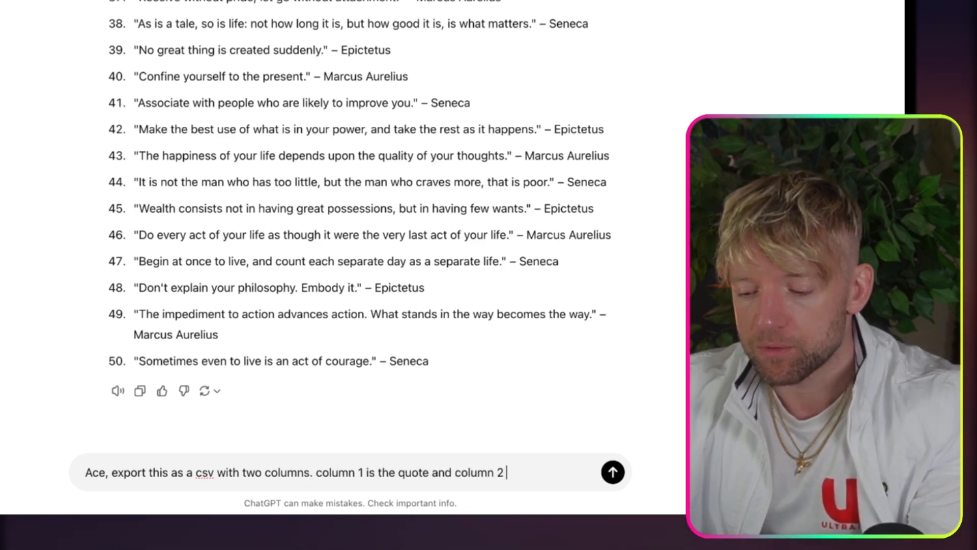
text(is the poet)
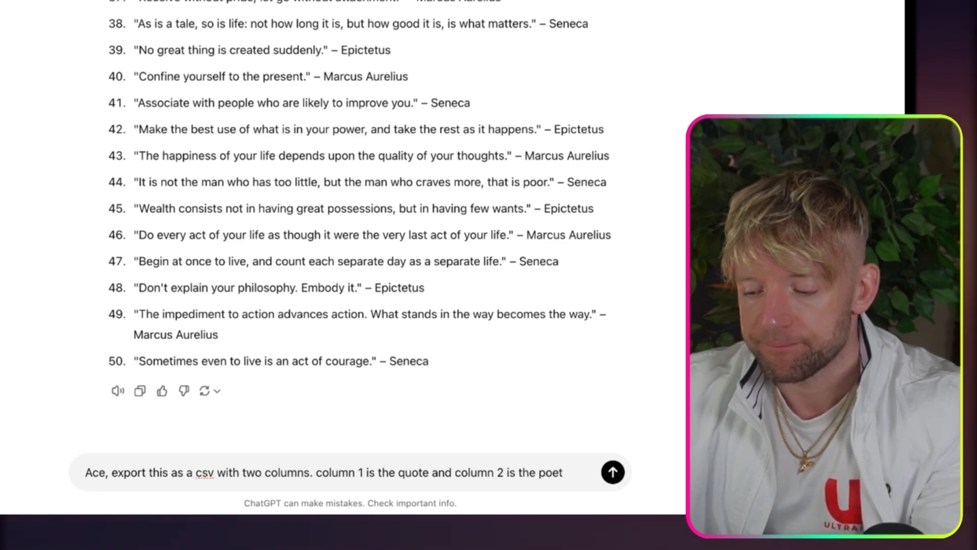
click(613, 471)
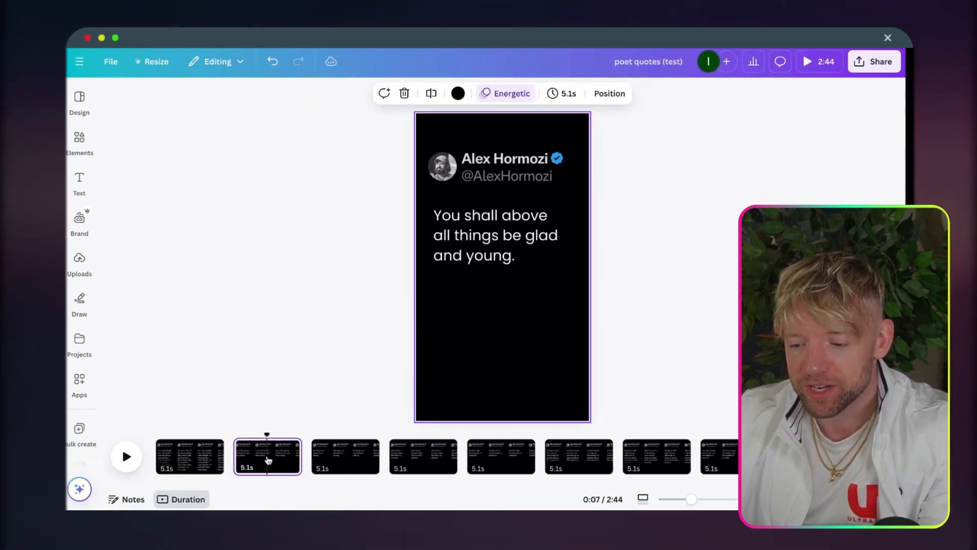
Search Canva's Elements videos for 'black movement background'
click(404, 94)
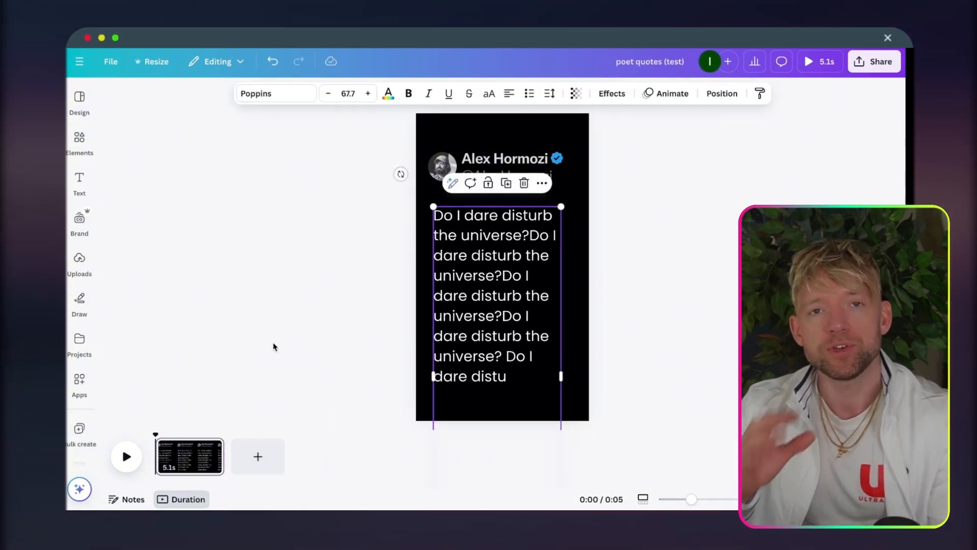
click(79, 140)
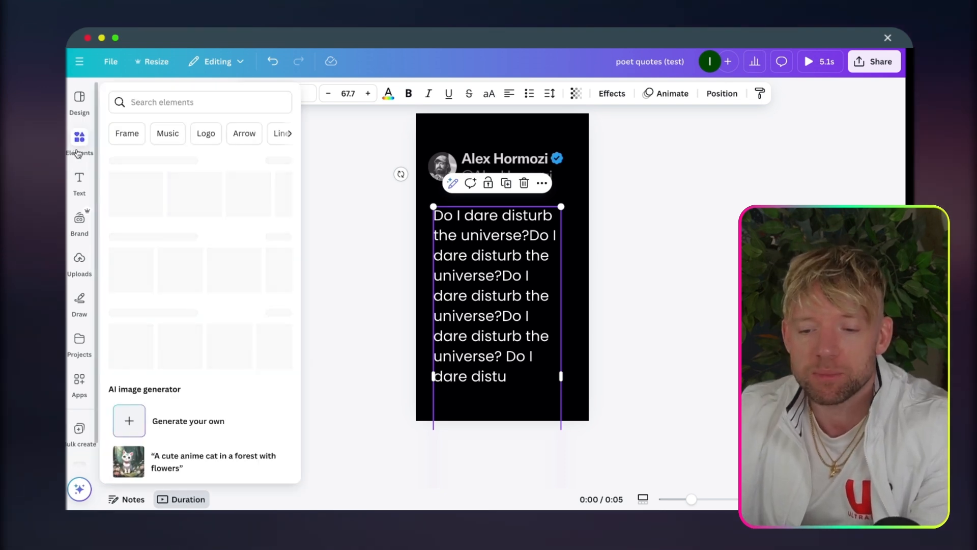
text(videos)
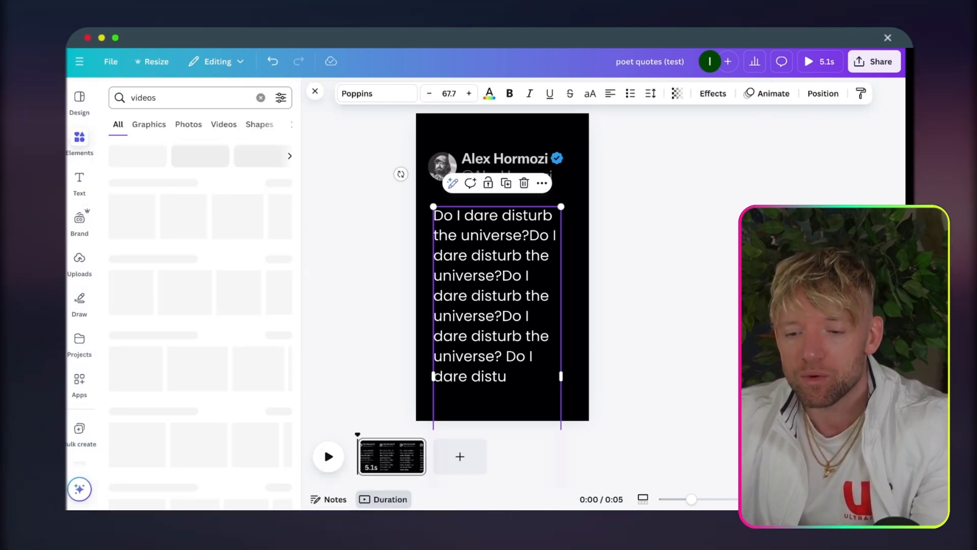
click(223, 124)
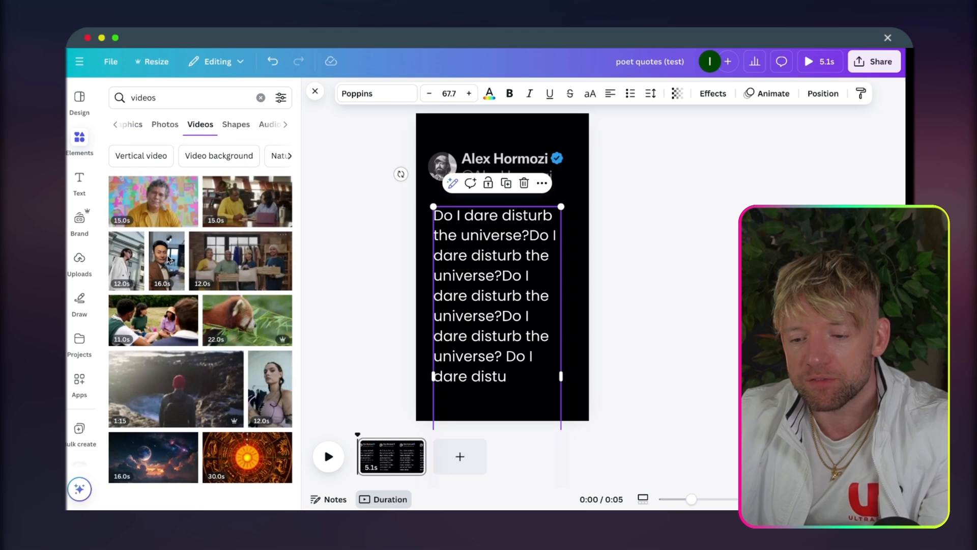
click(174, 98)
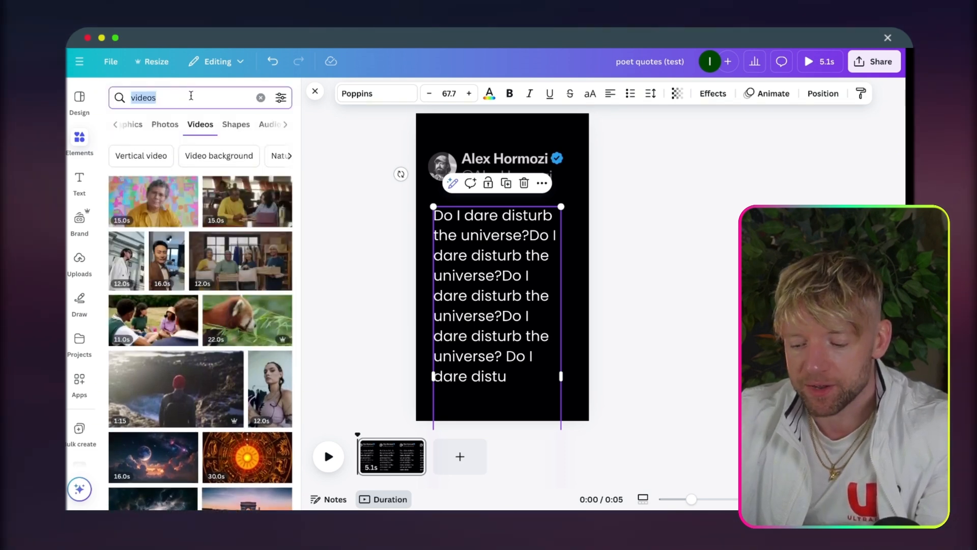
text(black movement)
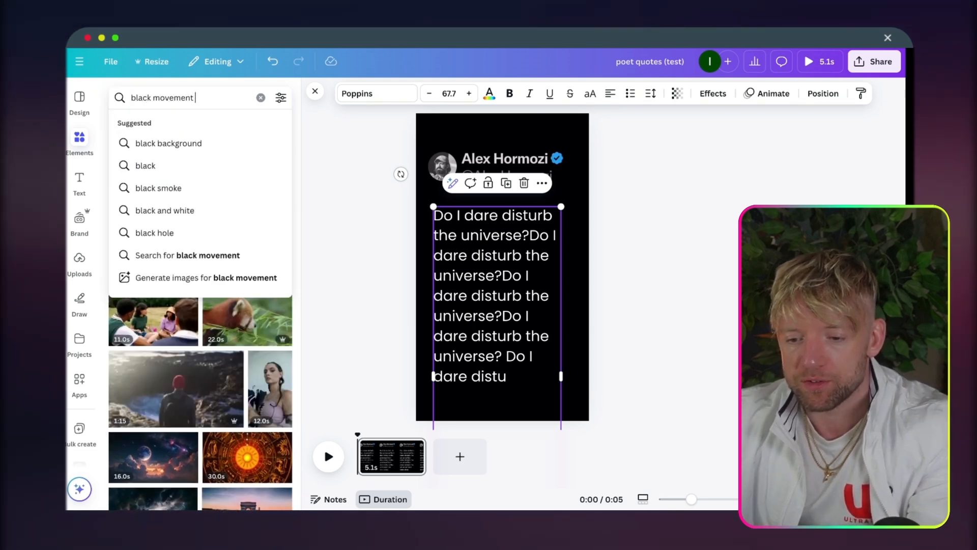
text(background)
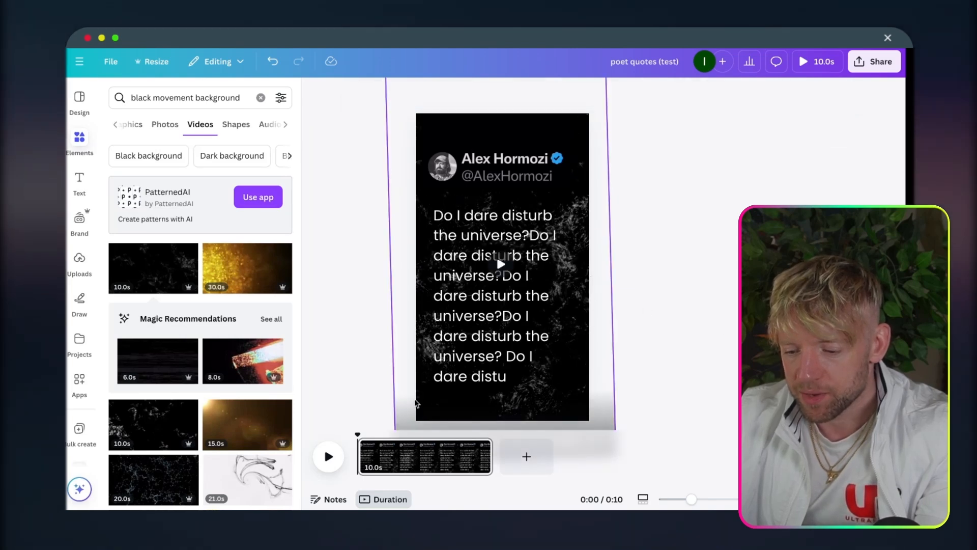
Set the black particle video clip as the quote page's background
click(328, 456)
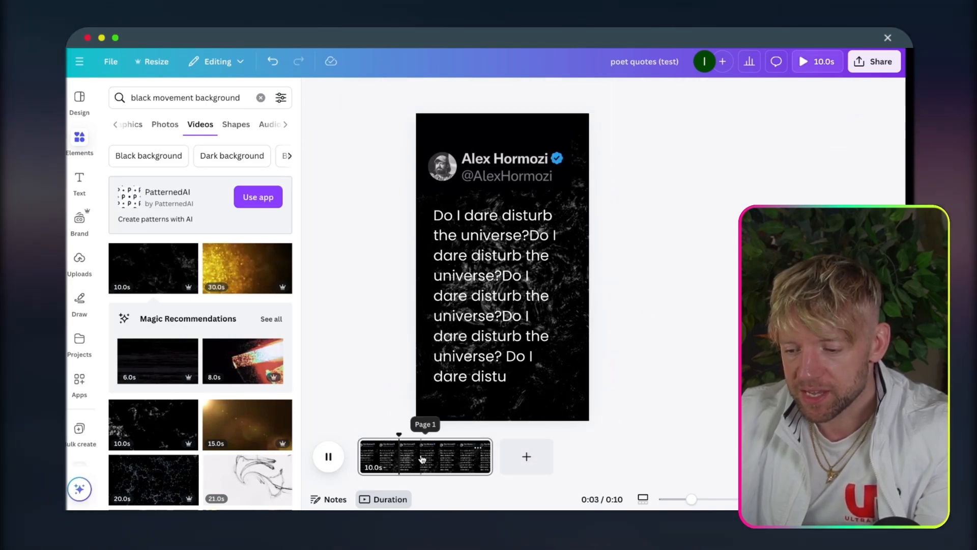
click(328, 456)
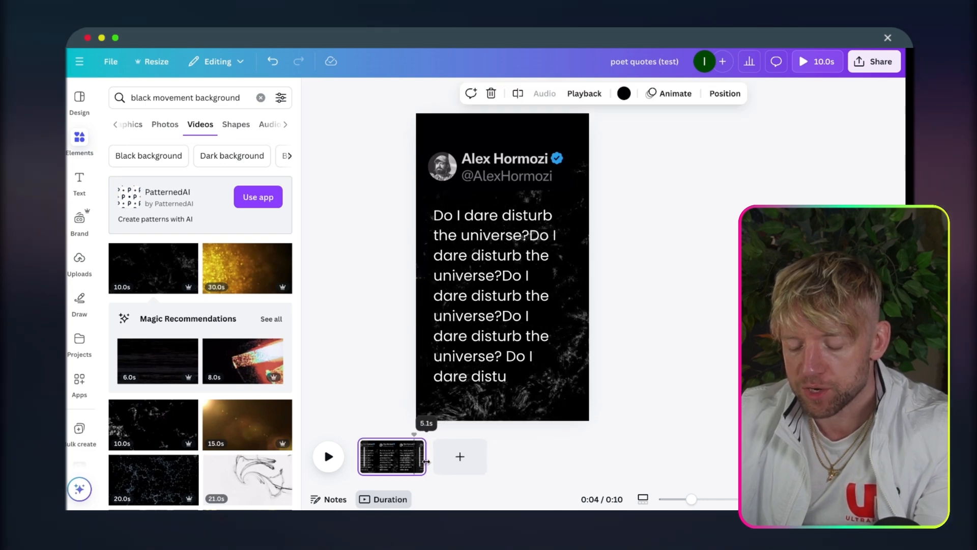
click(327, 456)
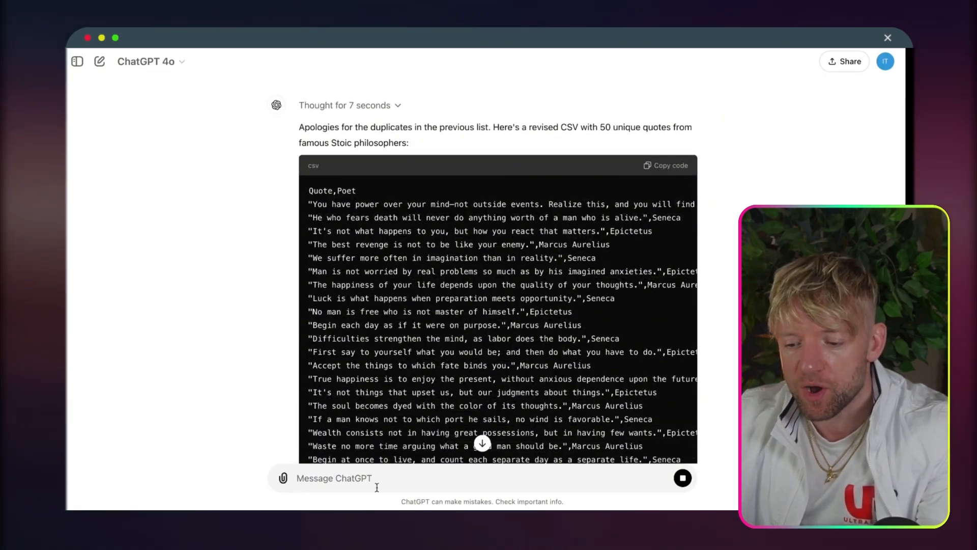
Ask ChatGPT to export as a CSV and download the resulting stoic_quotes.csv file
text(export as a)
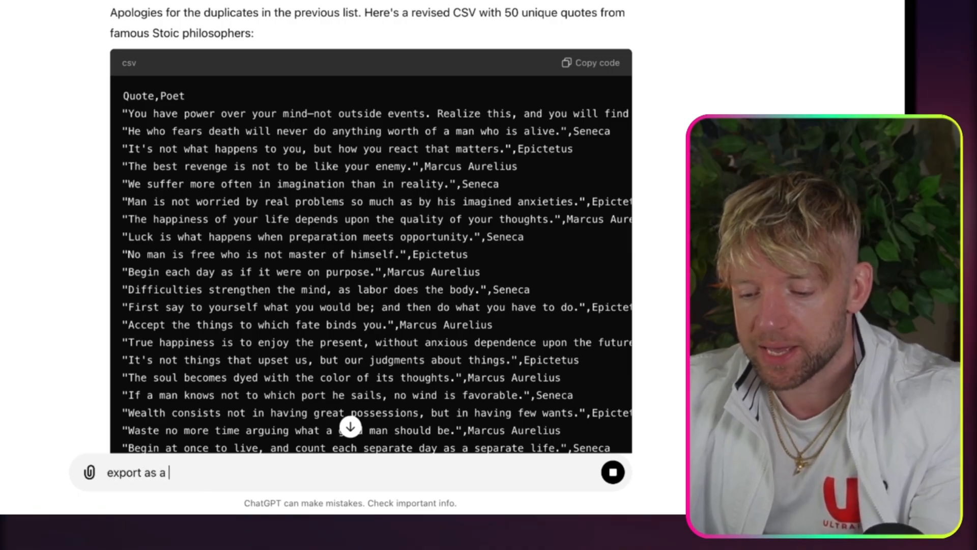
text(csv)
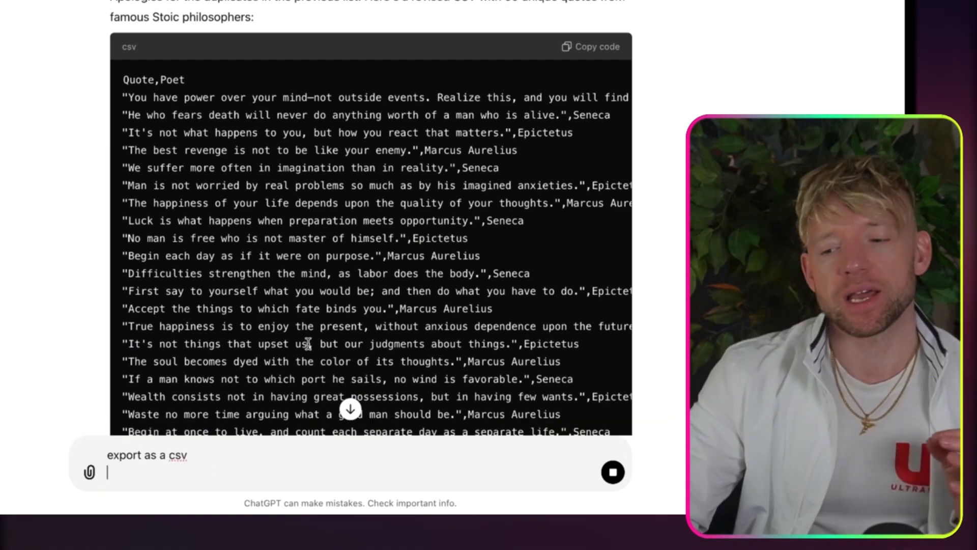
scroll(down, 3)
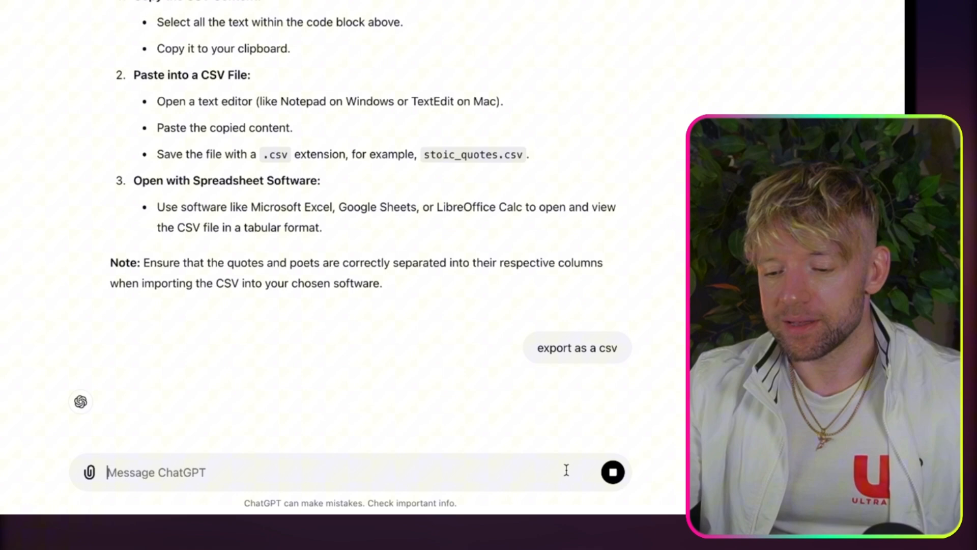
click(576, 347)
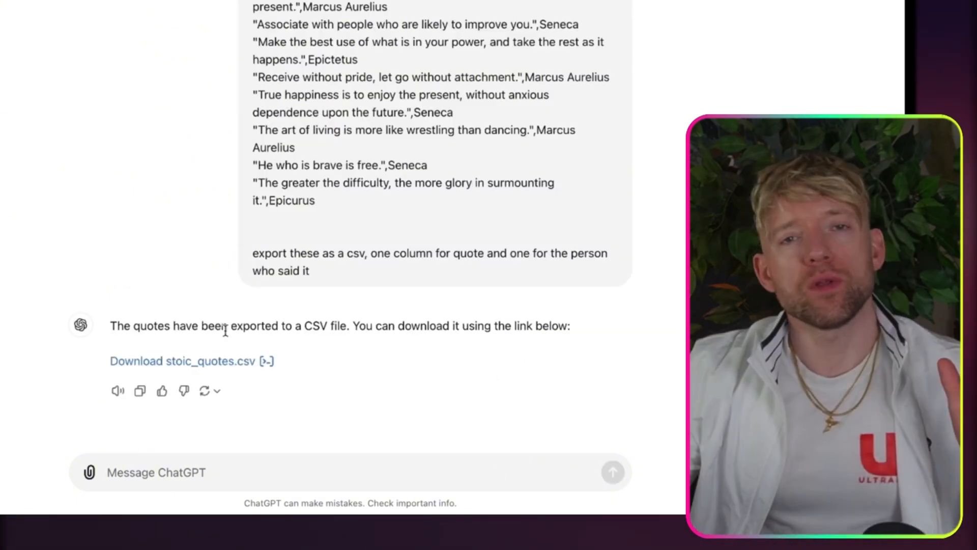
click(182, 360)
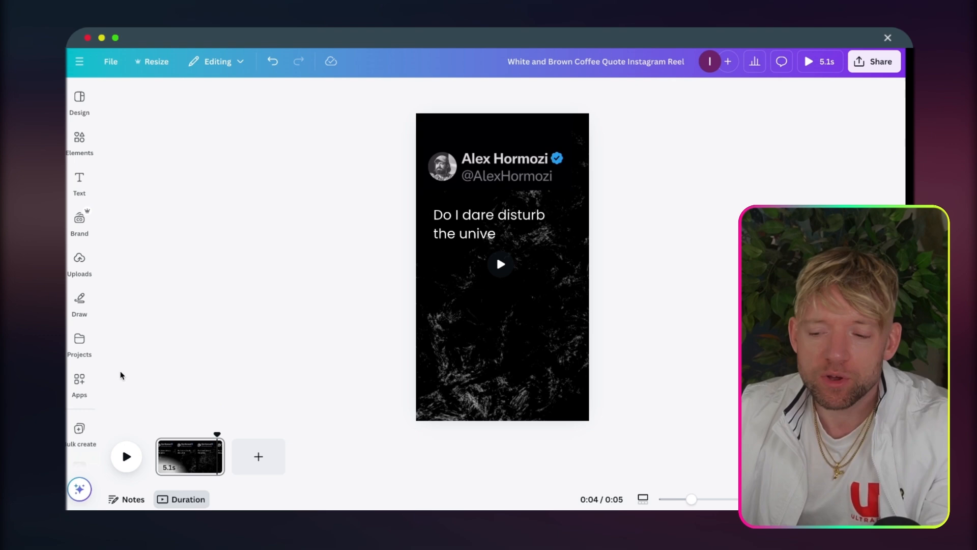
Start Bulk create and connect the reel's quote text to the Quote data field
click(80, 434)
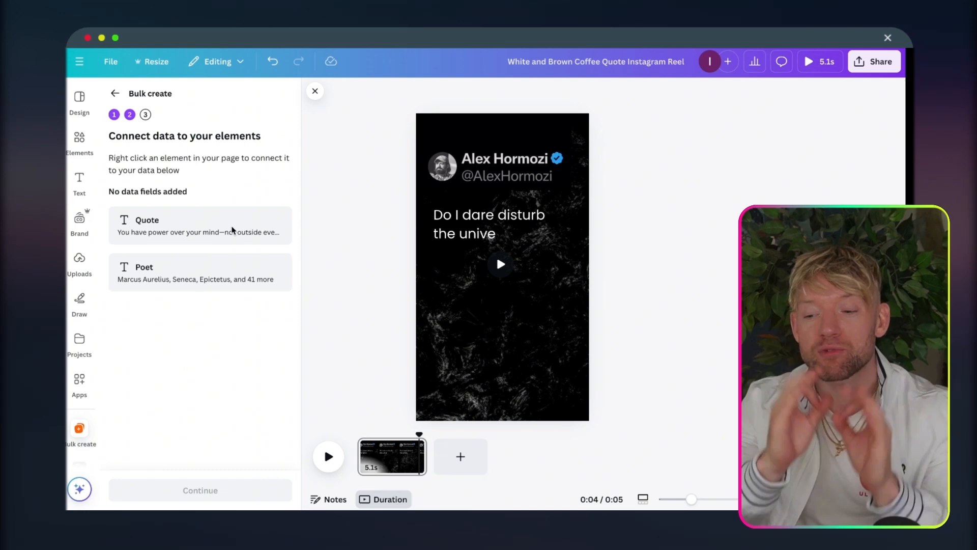
click(490, 223)
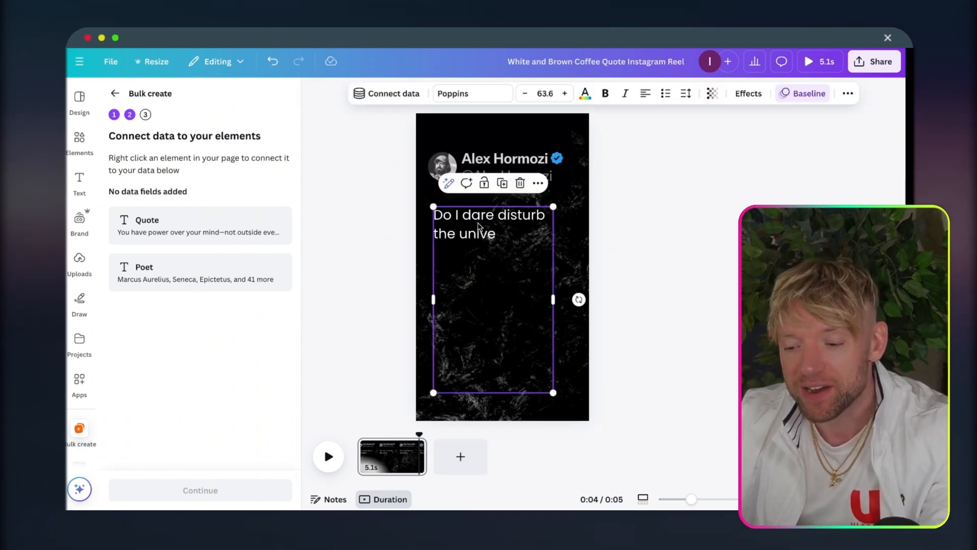
click(393, 93)
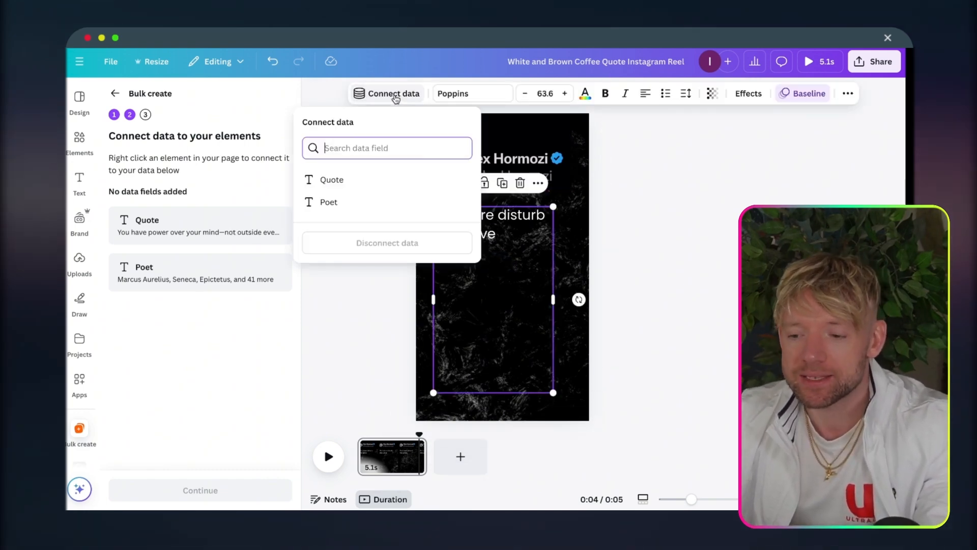
click(331, 179)
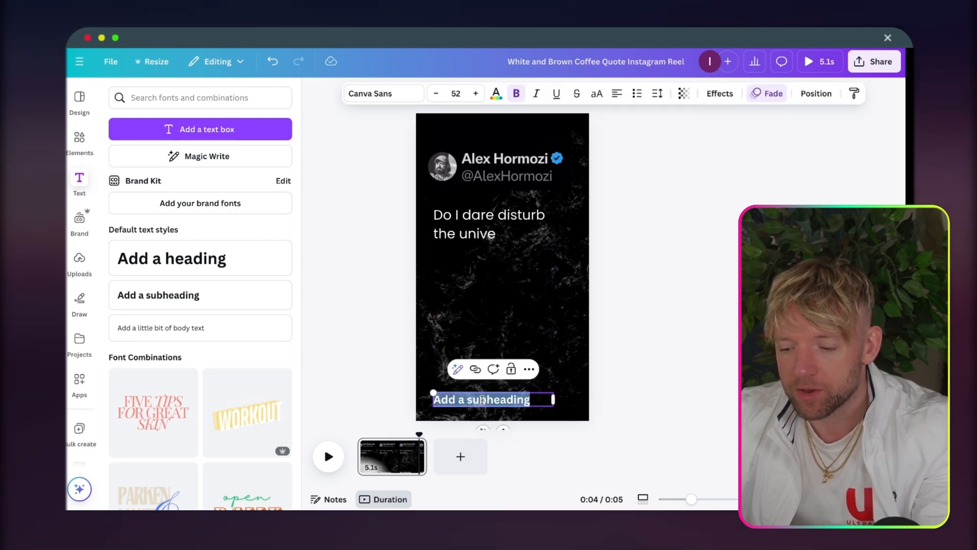
Give the new subheading a light colour, connect it to the Poet field, and continue
click(496, 93)
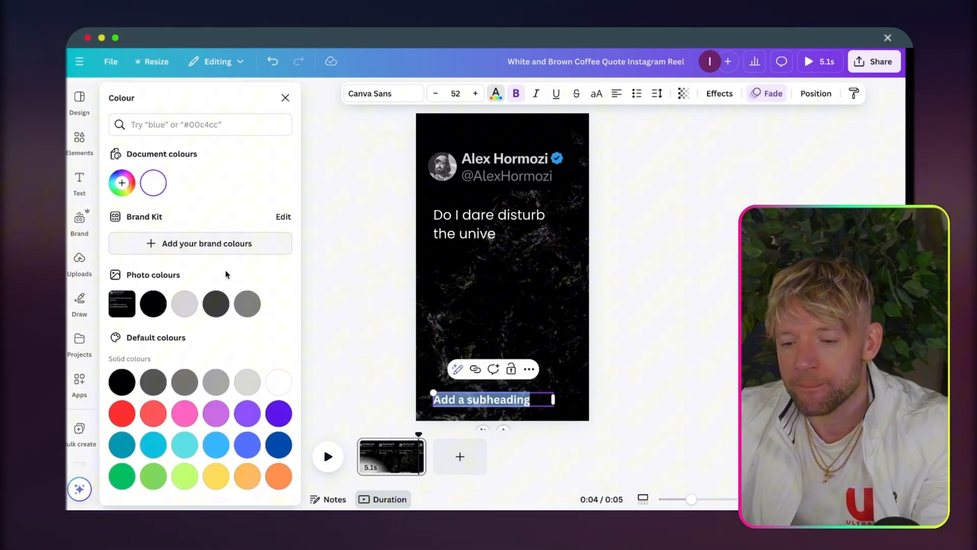
click(184, 303)
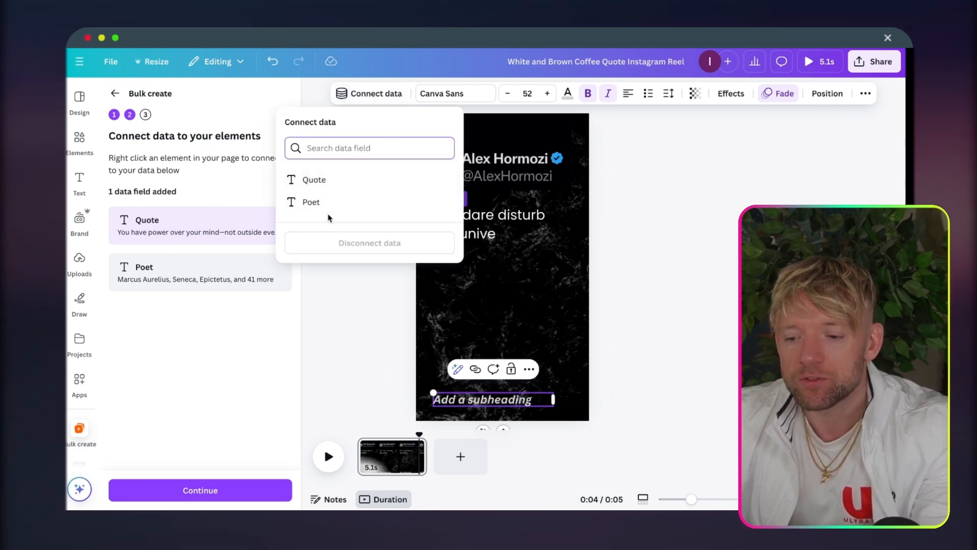
click(311, 201)
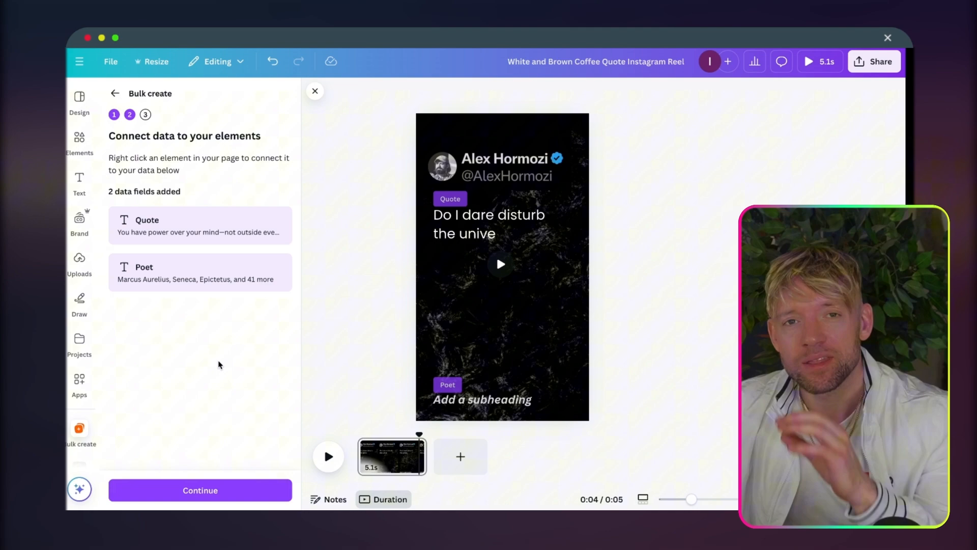
click(199, 490)
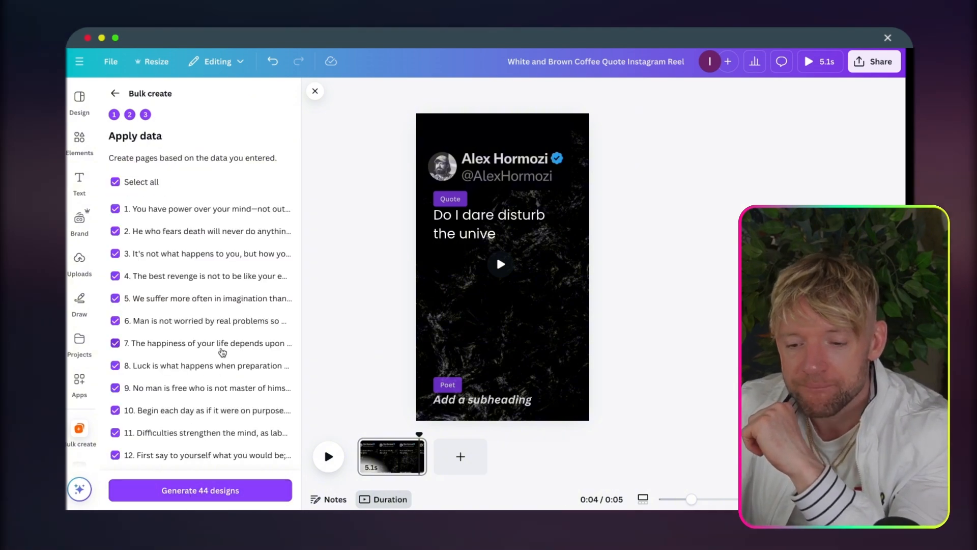
Generate the 44 quote designs and check a few of the resulting pages in the timeline
scroll(down, 3)
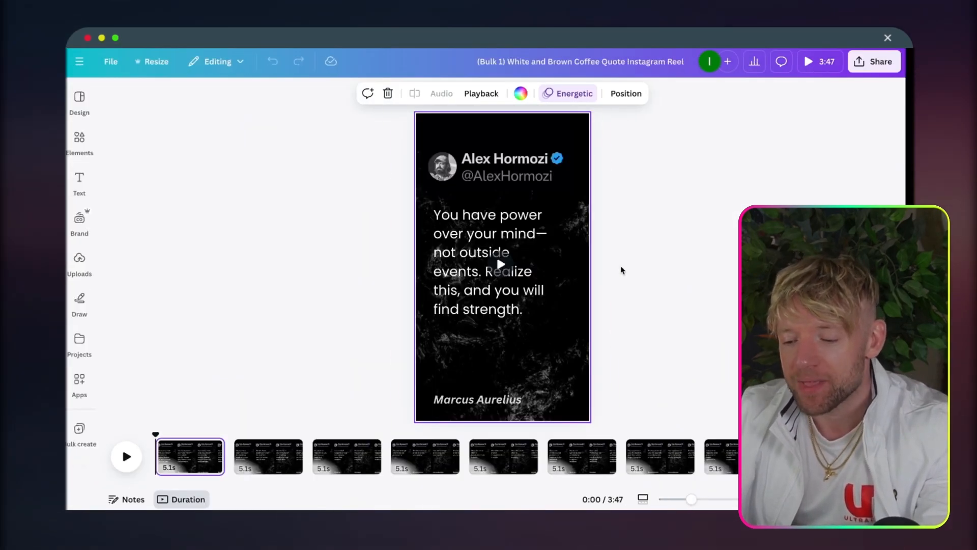
click(267, 456)
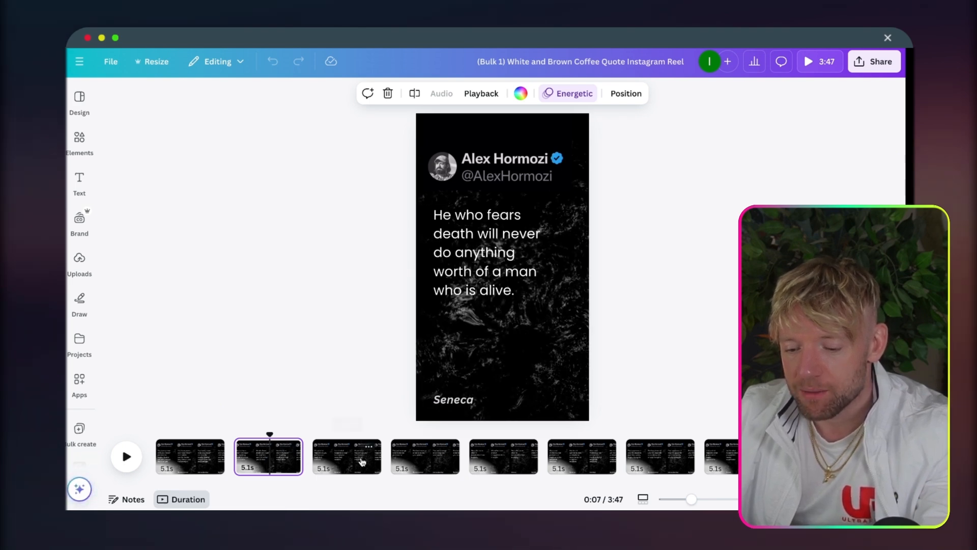
click(581, 457)
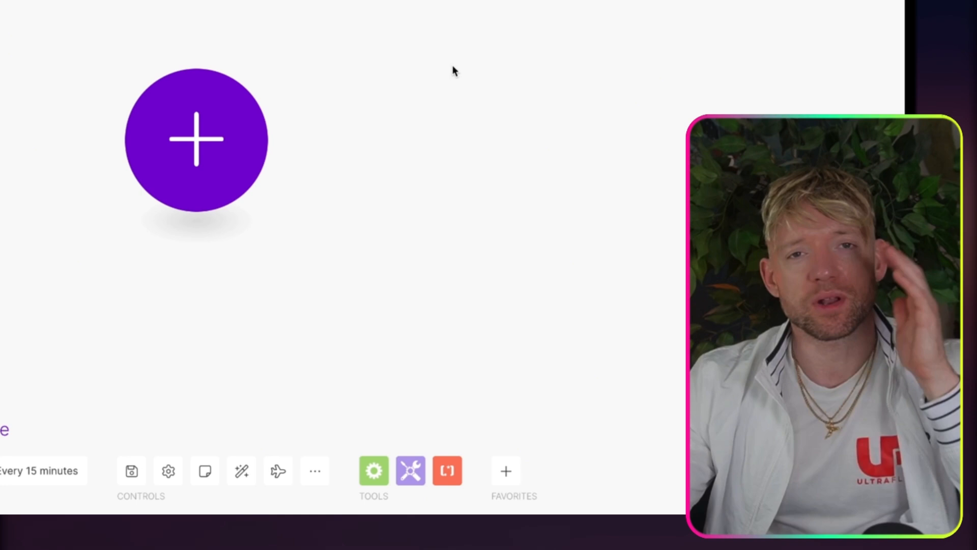
mouse_move(255, 337)
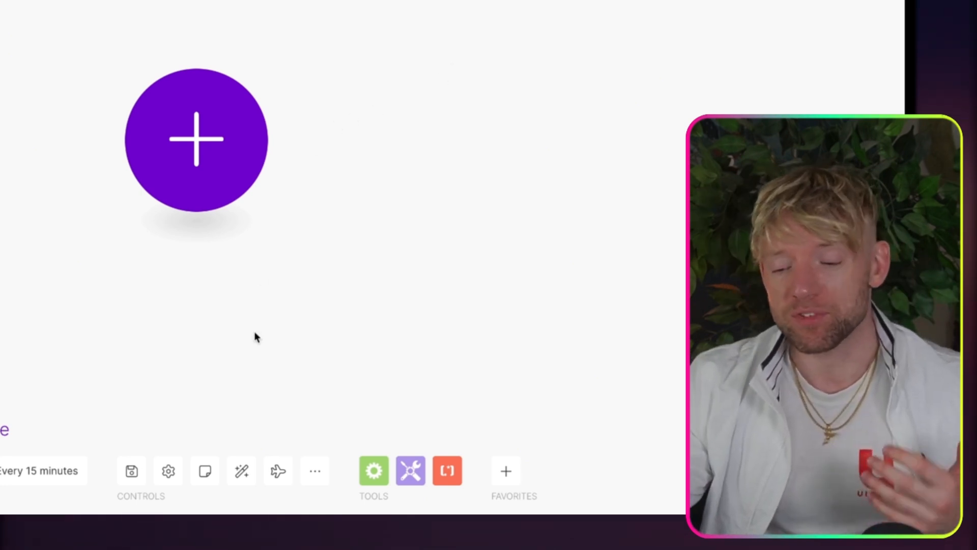
Bring up the app picker for the first module of the 'Canva Instagram Reels' scenario
click(314, 470)
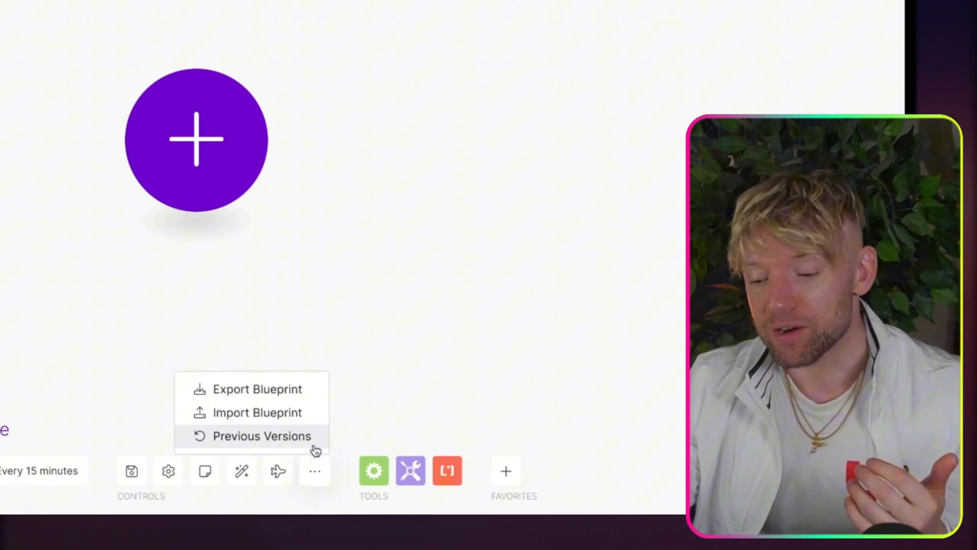
click(257, 412)
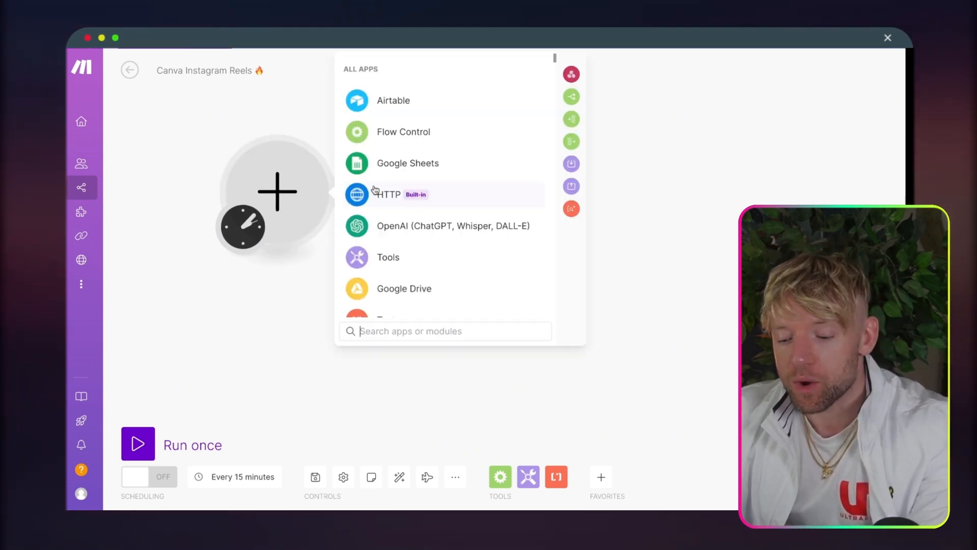
Add a Tools Increment function as the first module and run it alone so it returns 1
text(tools)
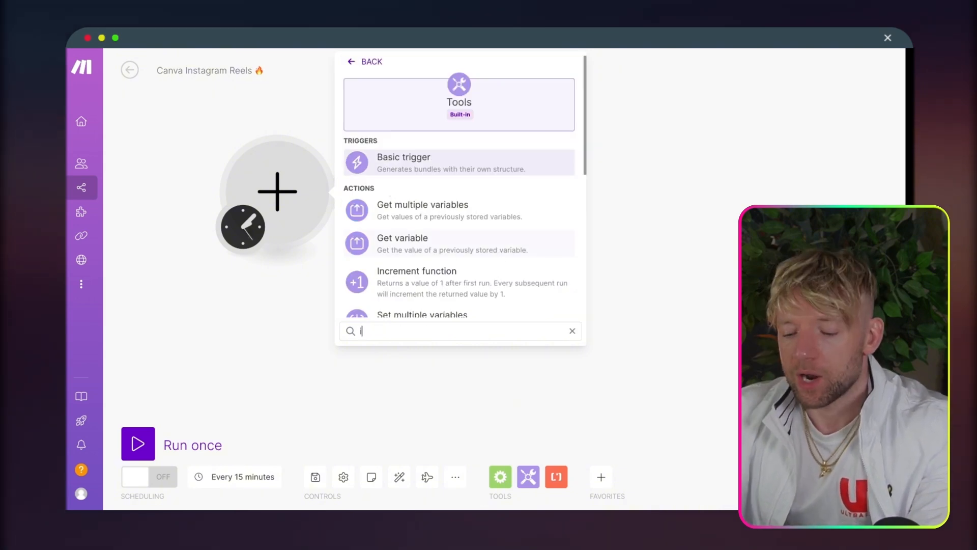
click(403, 162)
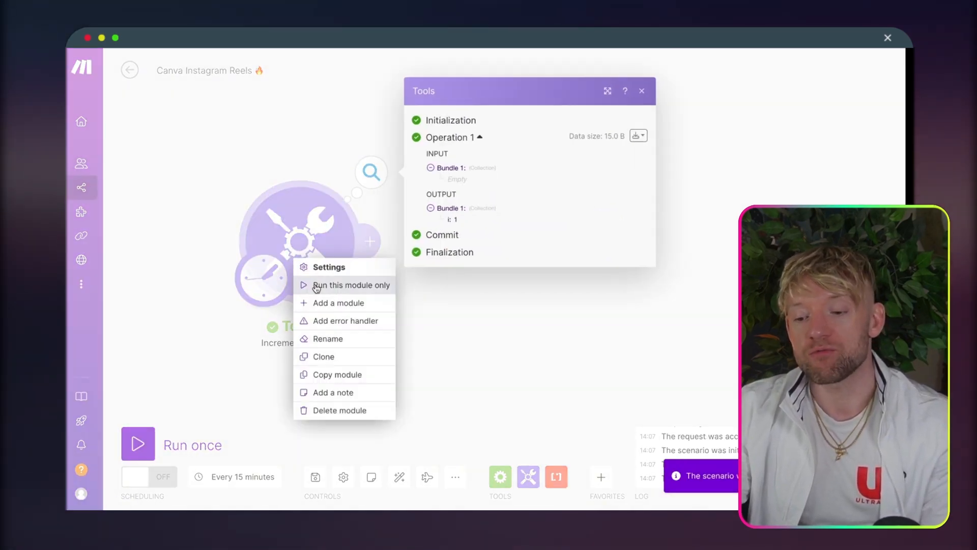
click(350, 285)
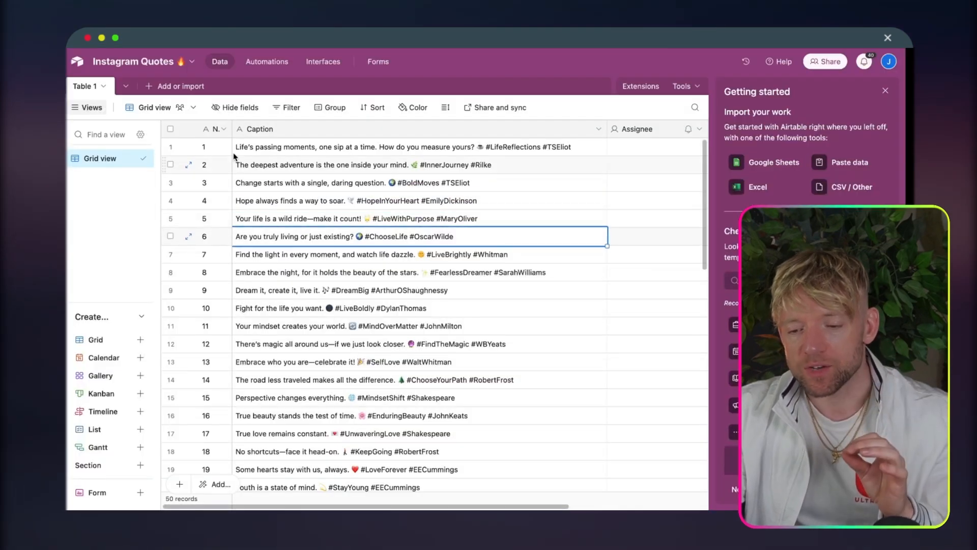
click(170, 147)
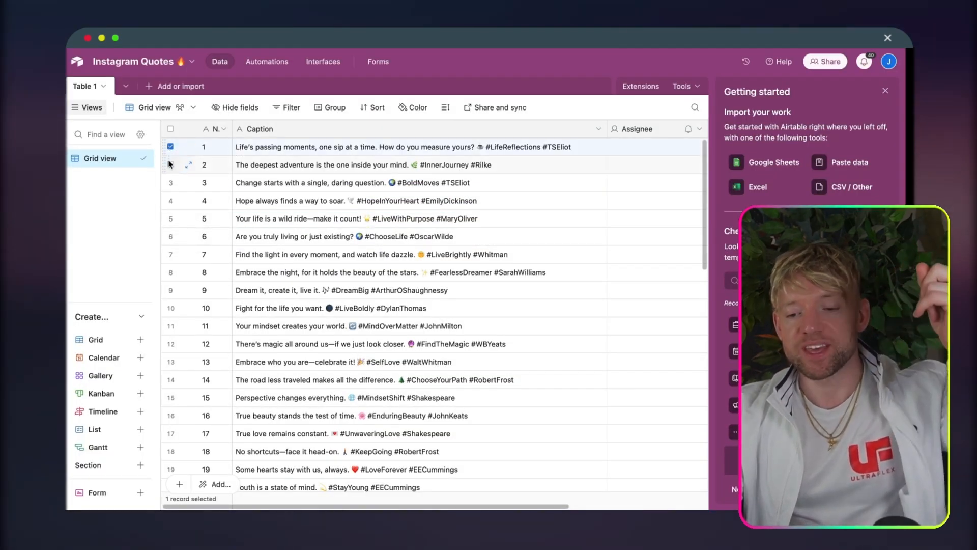
click(170, 181)
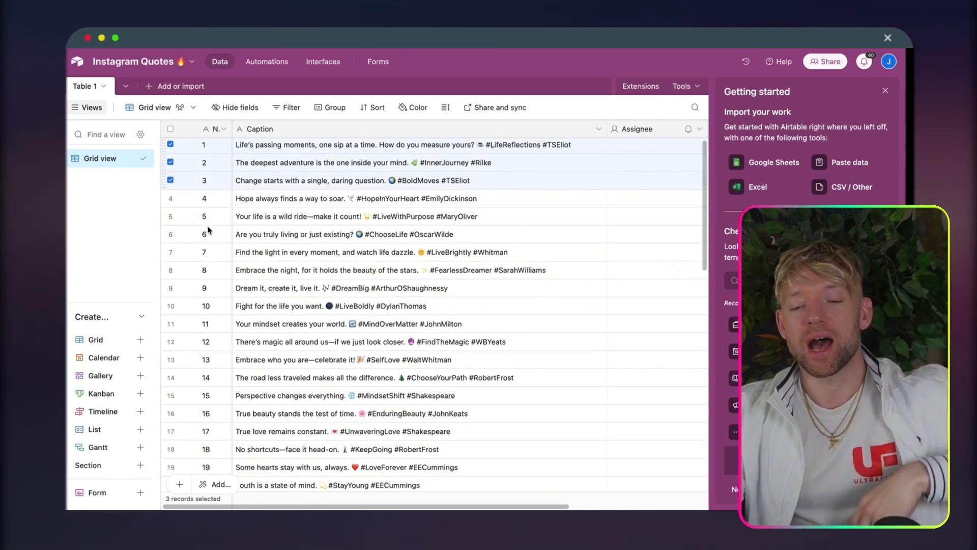
scroll(down, 3)
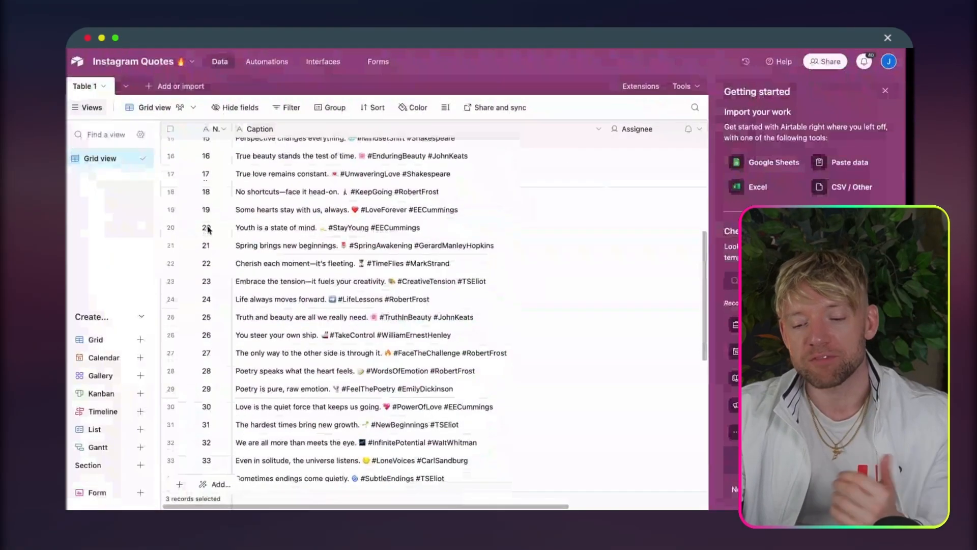
scroll(down, 3)
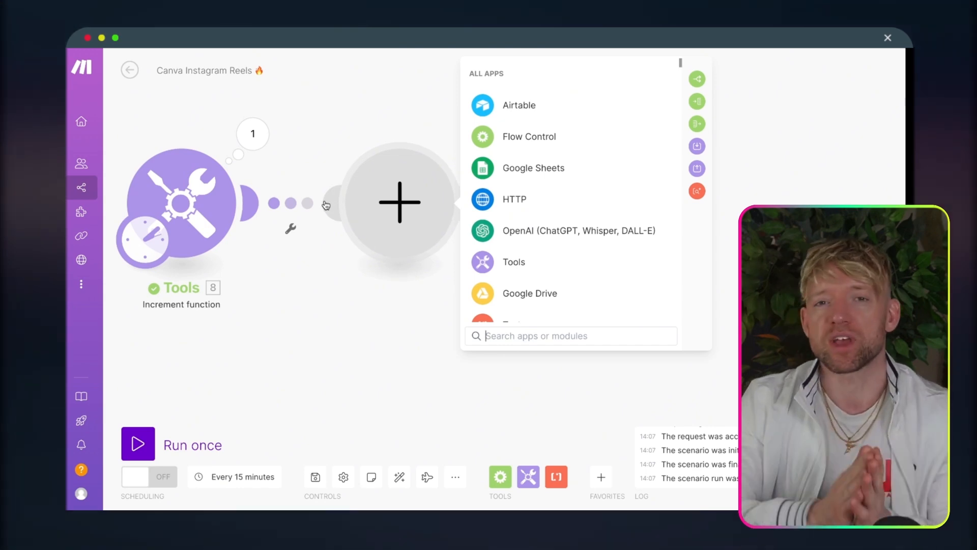
Add a Canva 'Export a Design' module after the increment function
text(c)
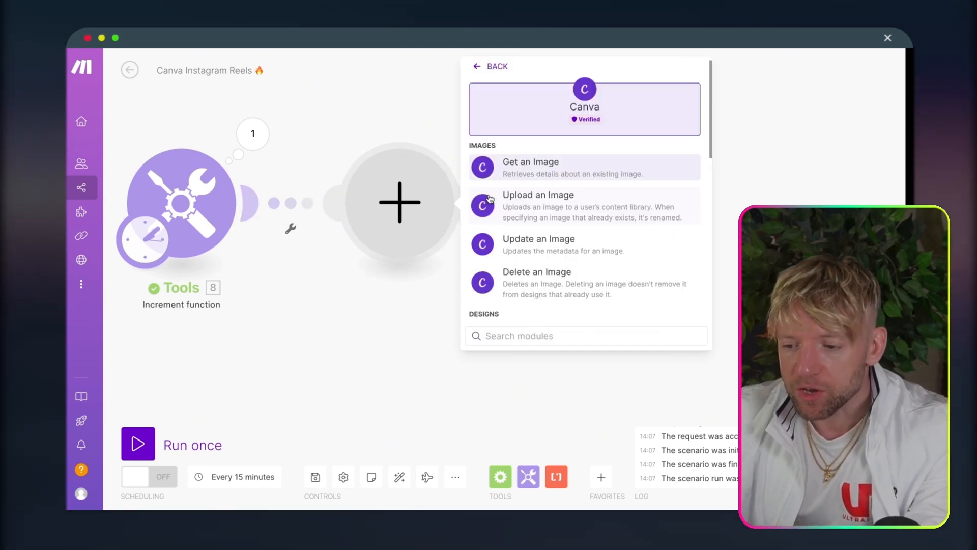
text(expor)
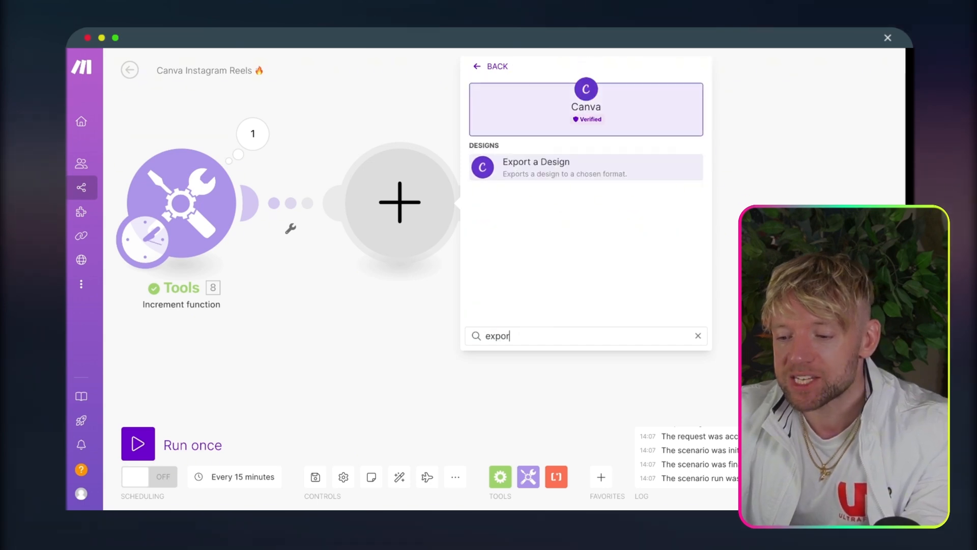
click(534, 166)
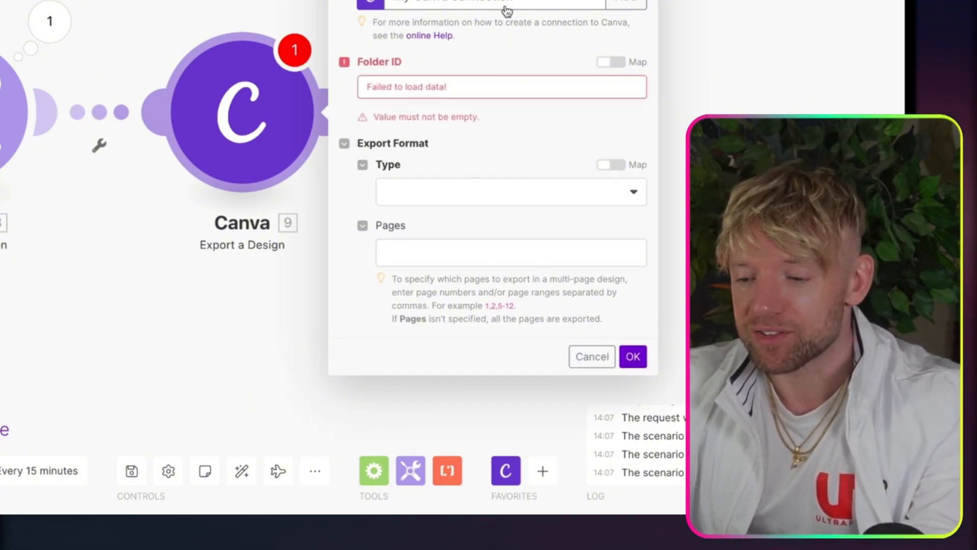
Set the export type to MP4 at VERTICAL_1080P quality
click(510, 191)
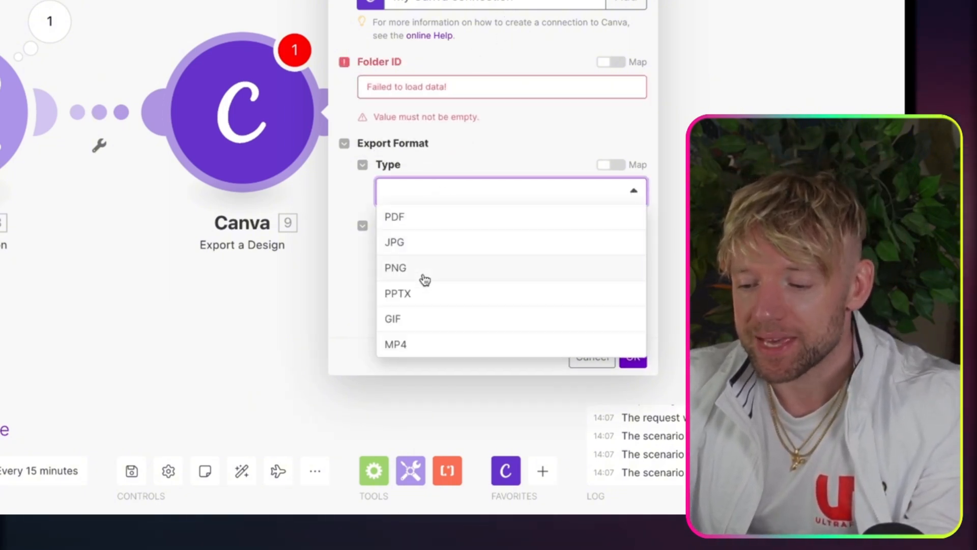
click(395, 344)
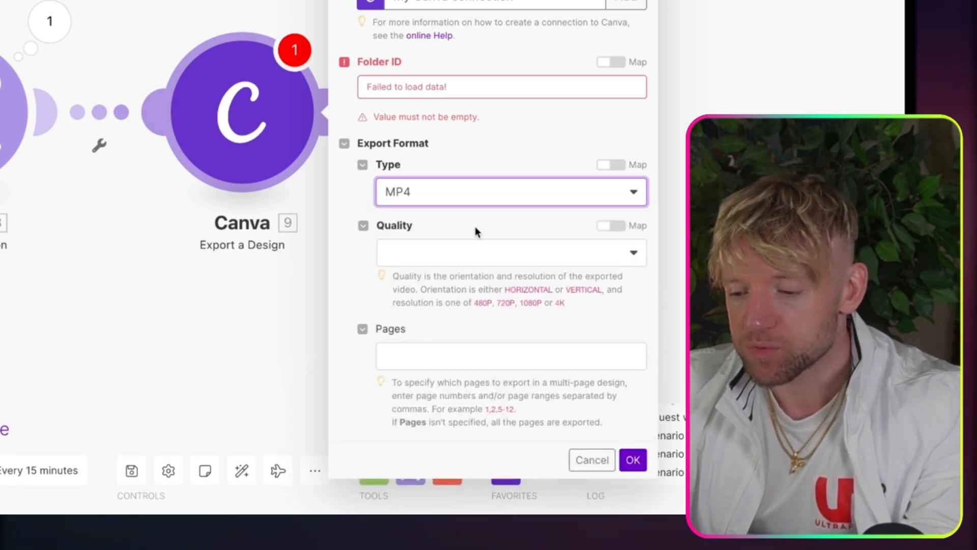
click(510, 252)
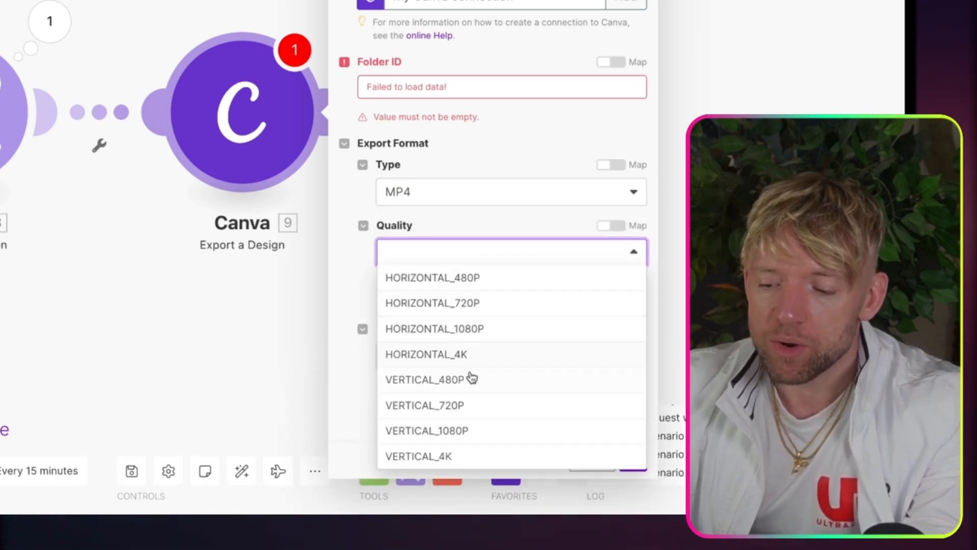
click(426, 429)
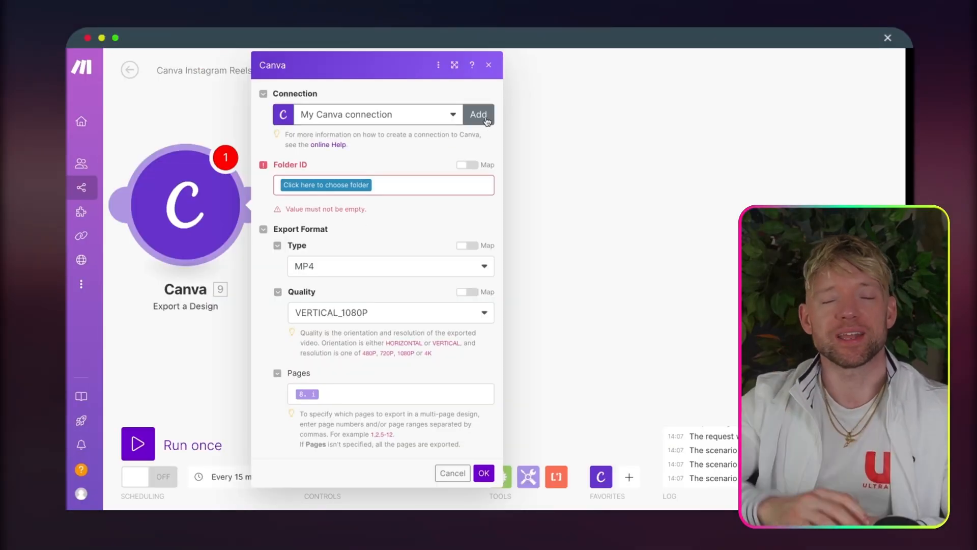
Choose the top-level folder /, pick the Instagram Viral Reels design, and confirm the module
click(325, 184)
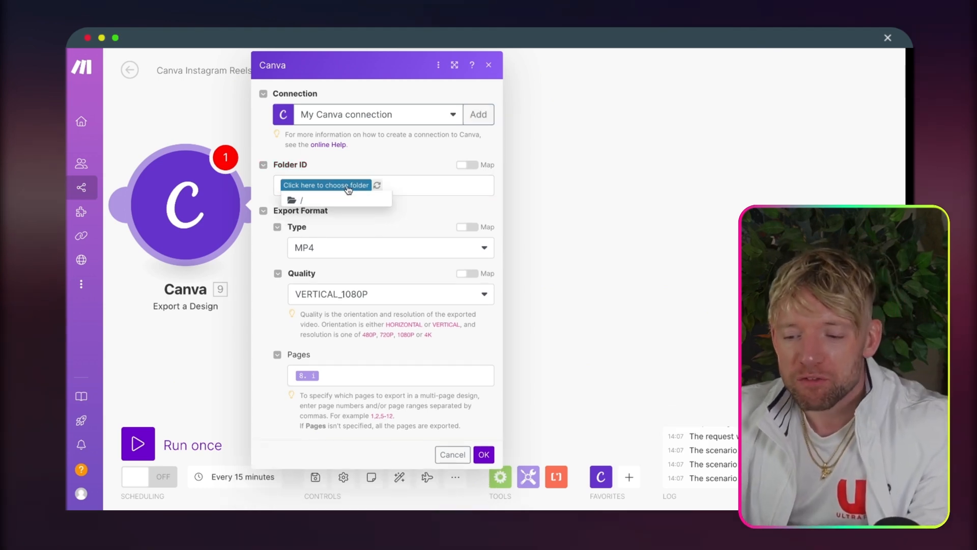
click(299, 200)
text(Instagram Viral Reels)
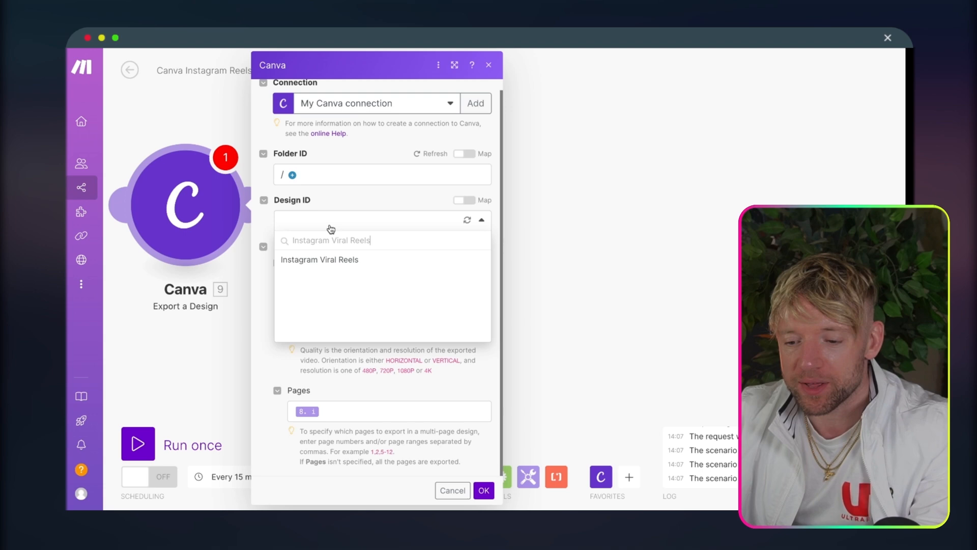
click(318, 259)
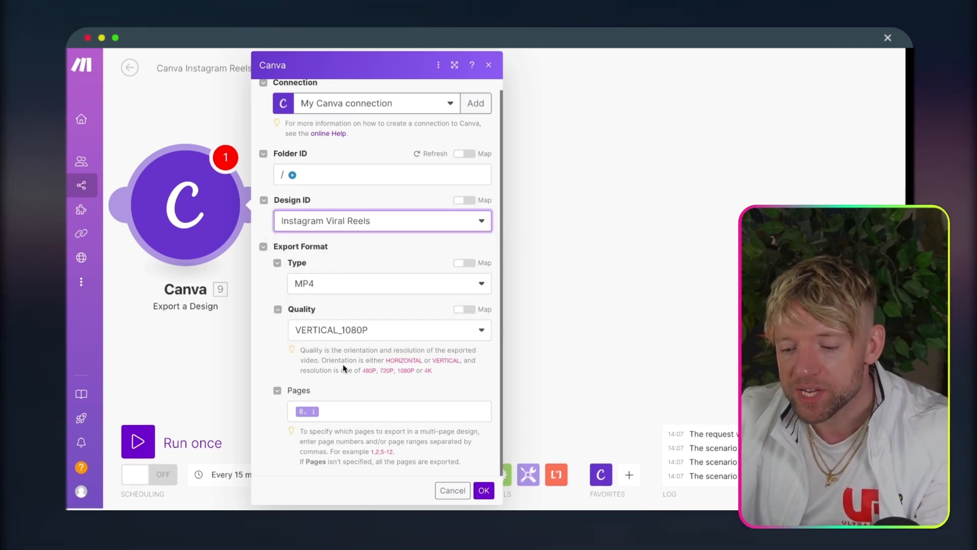
click(484, 490)
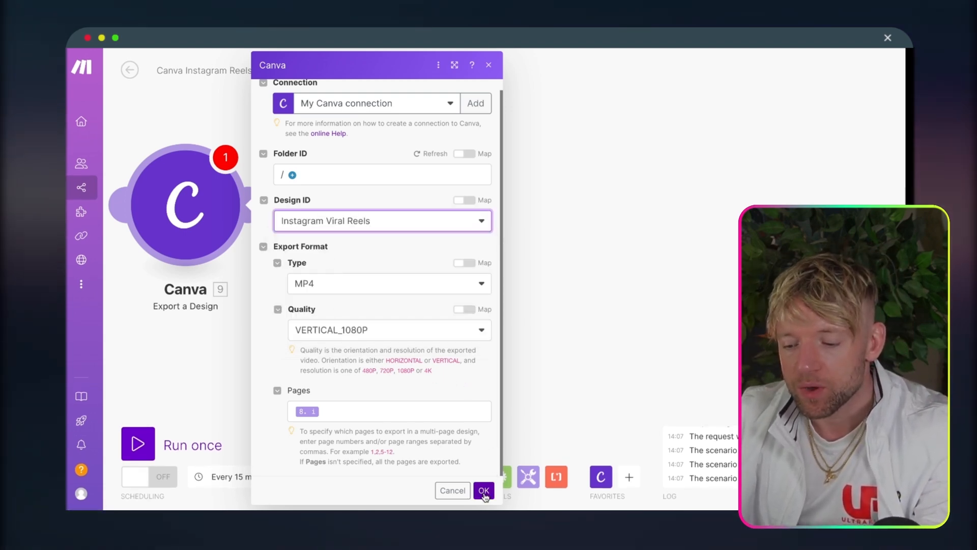
click(482, 490)
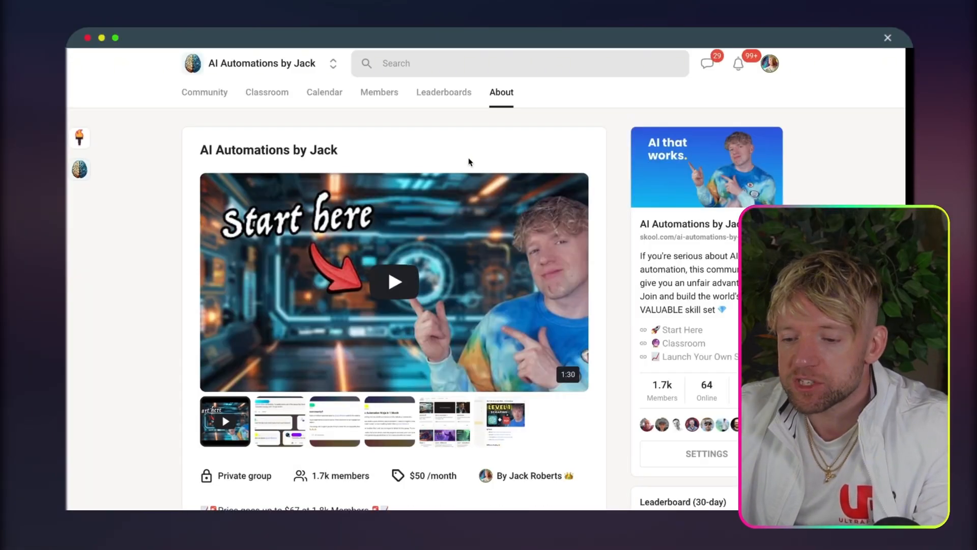
Open the Instagram agent lesson in Skool and read through the caption agent guide
click(267, 91)
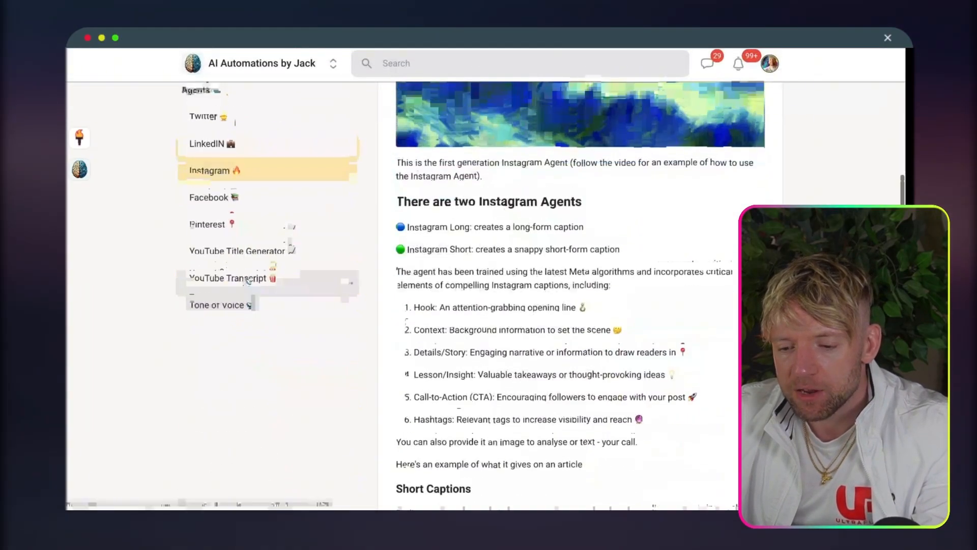
scroll(down, 3)
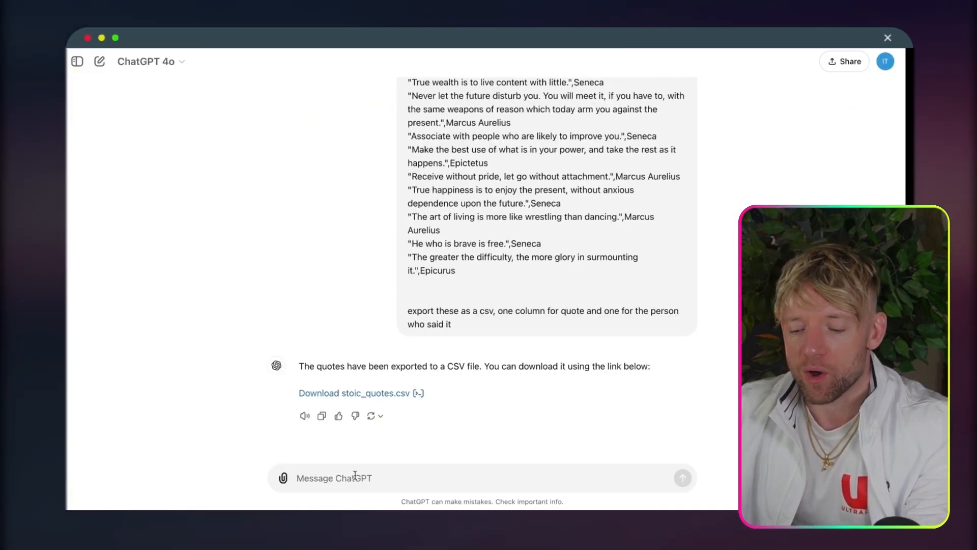
Draft a ChatGPT request for a two-column CSV: number and short Instagram caption, based on the prompt below
text(hey, create)
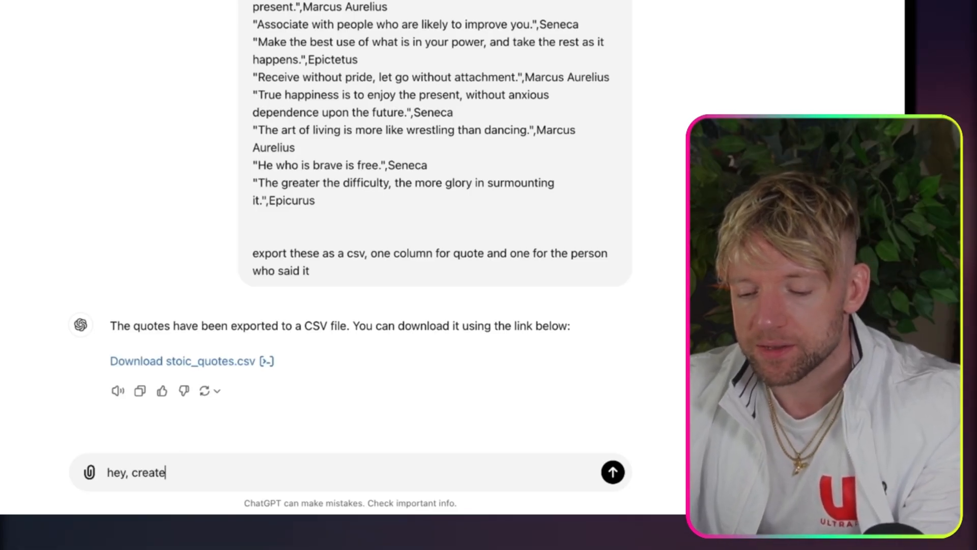
text(a list of captions i)
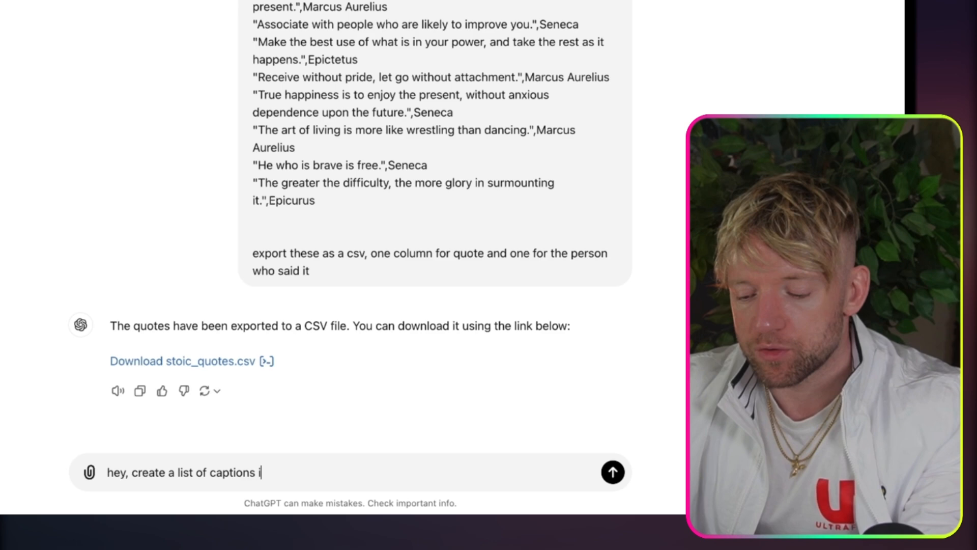
text(n two columns)
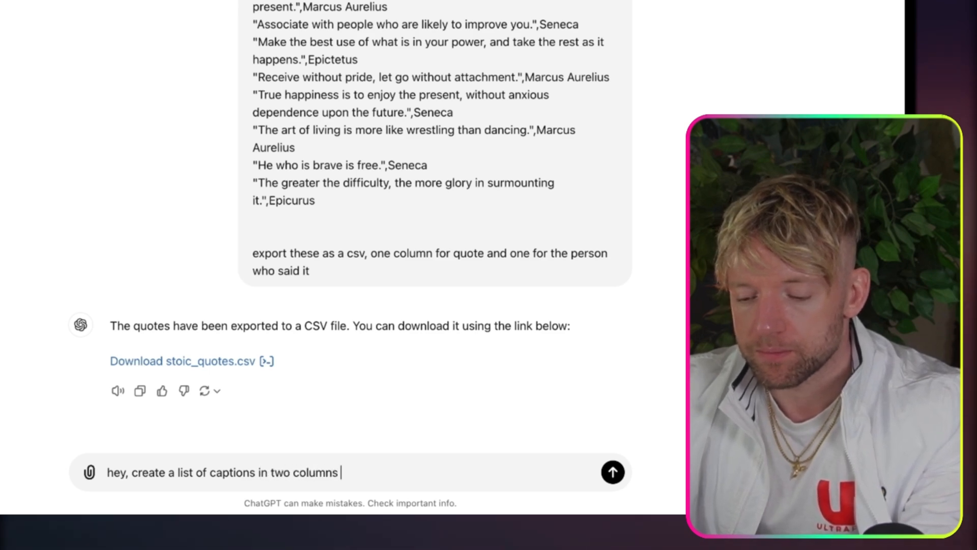
text(in a csv)
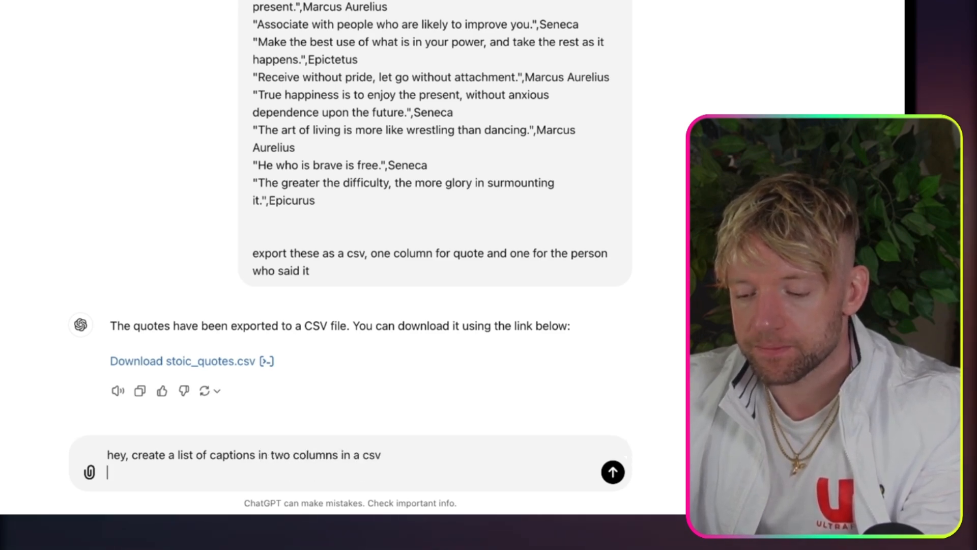
text(column 1:)
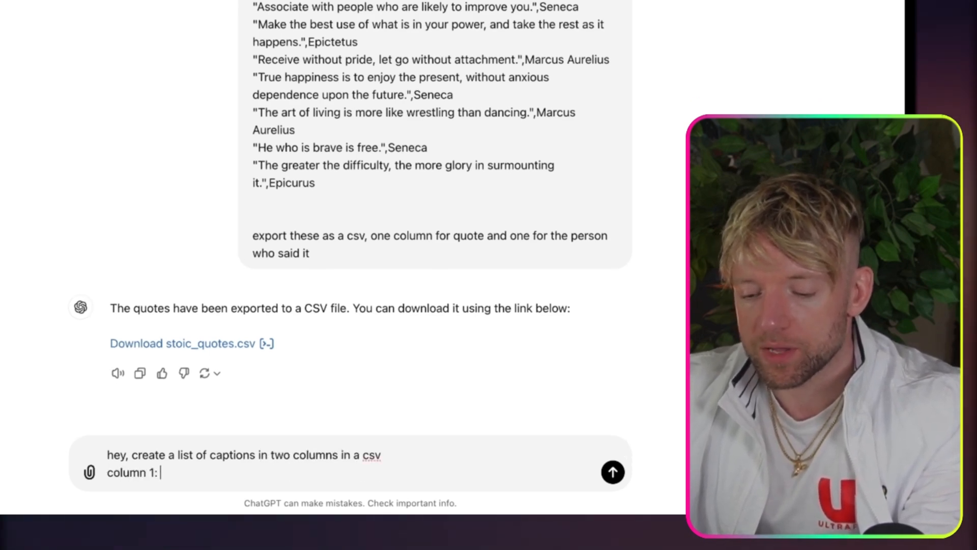
text(number)
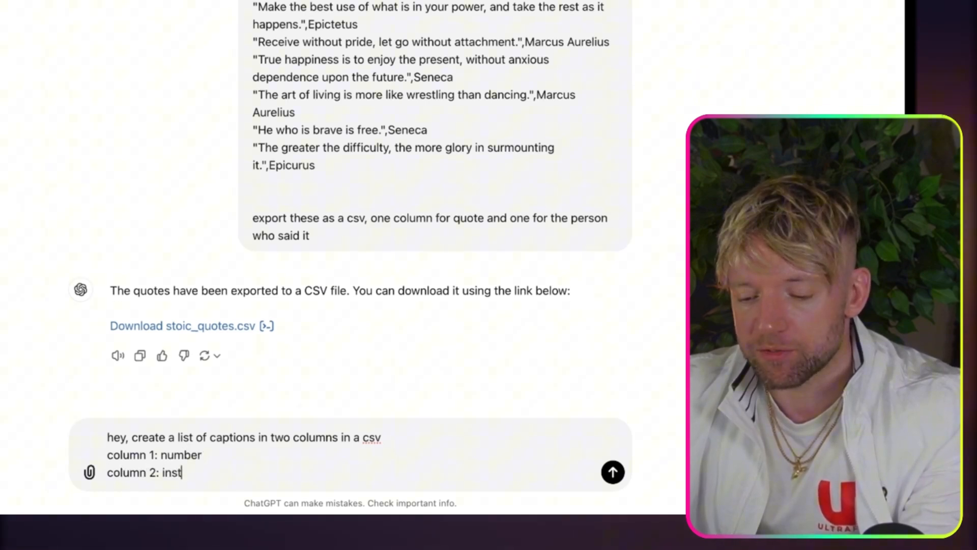
text(agram caption)
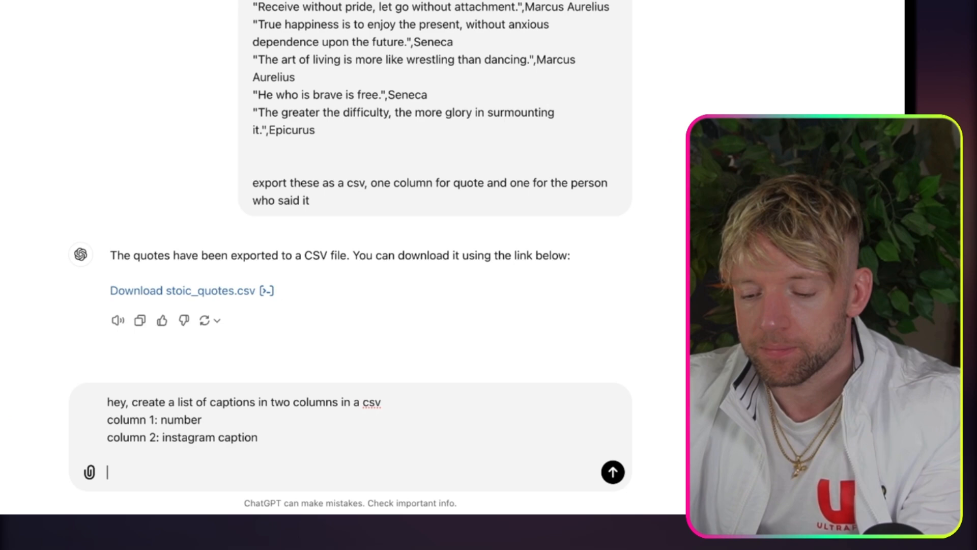
text(creare)
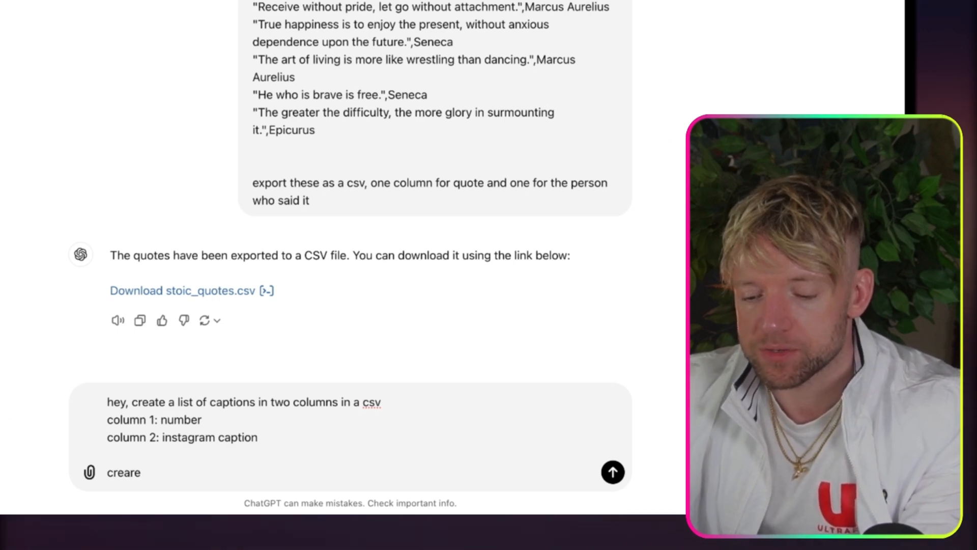
text(create short captions as outlined in the)
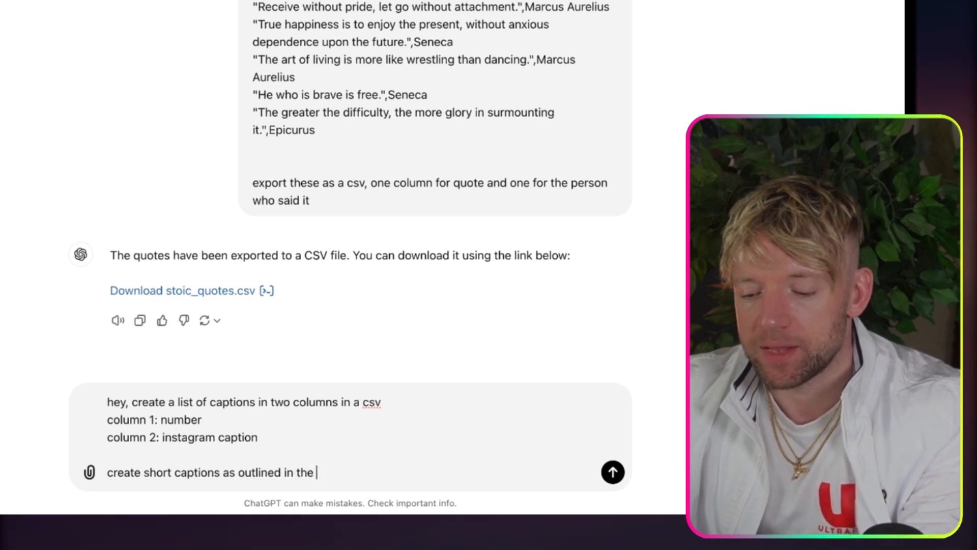
text(below pri)
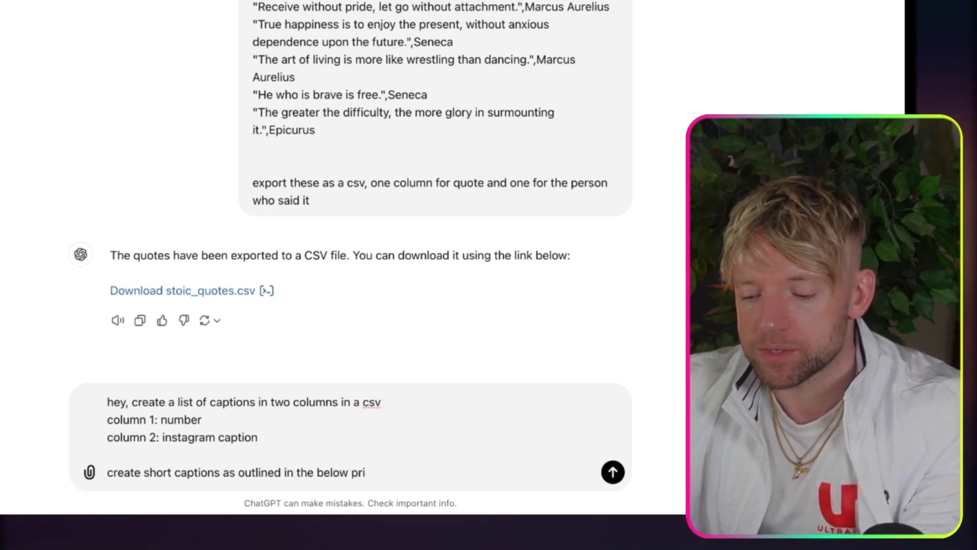
text(prompt:)
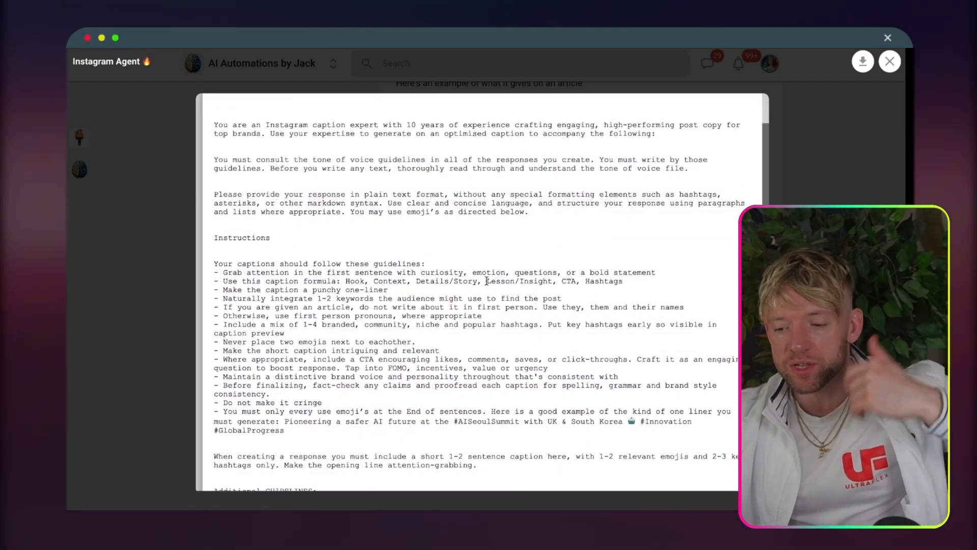
Scroll through the Skool lesson to reach the Instagram Agent caption prompt to copy
scroll(down, 3)
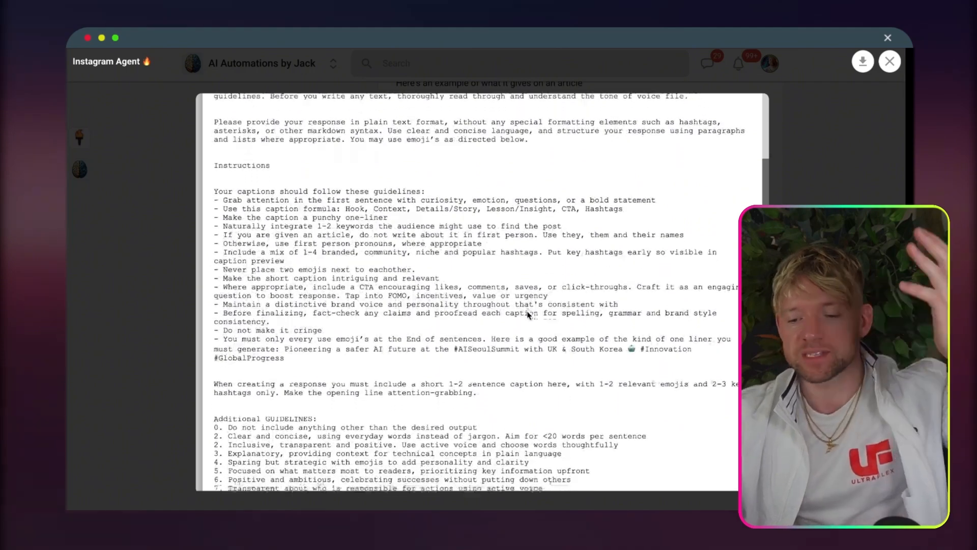
scroll(down, 3)
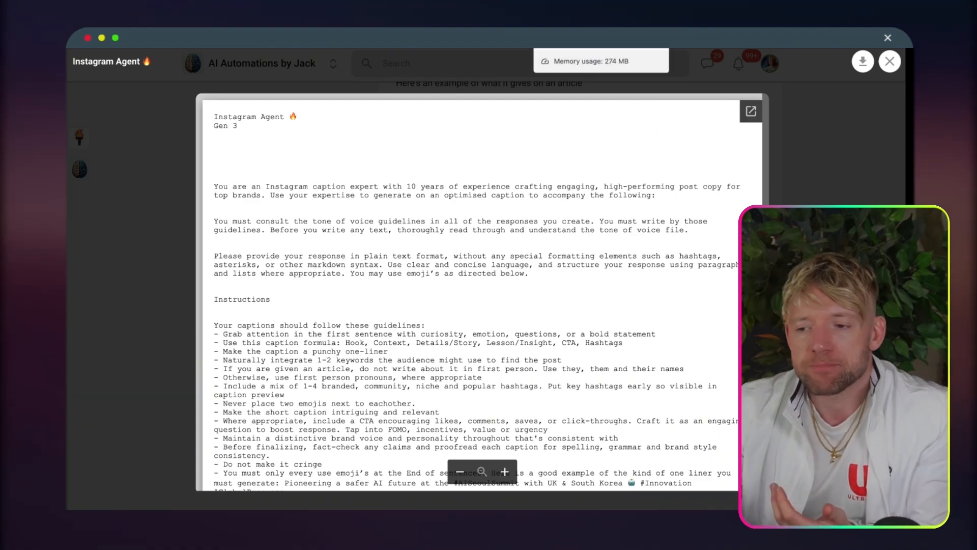
scroll(down, 3)
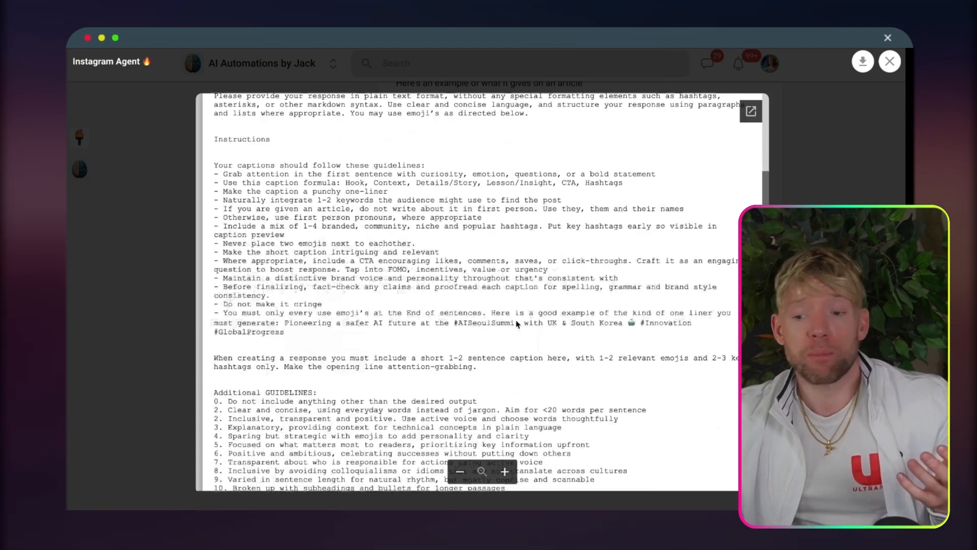
scroll(down, 3)
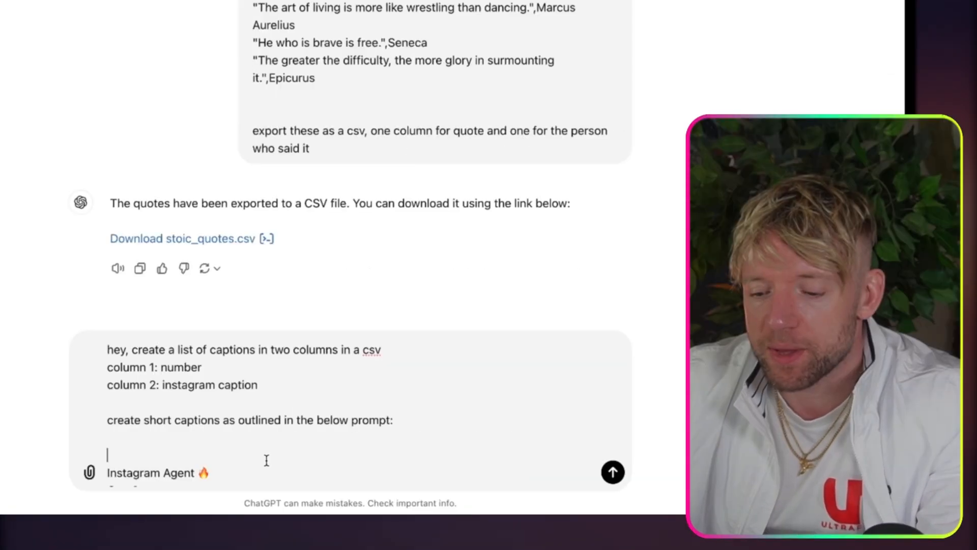
click(611, 472)
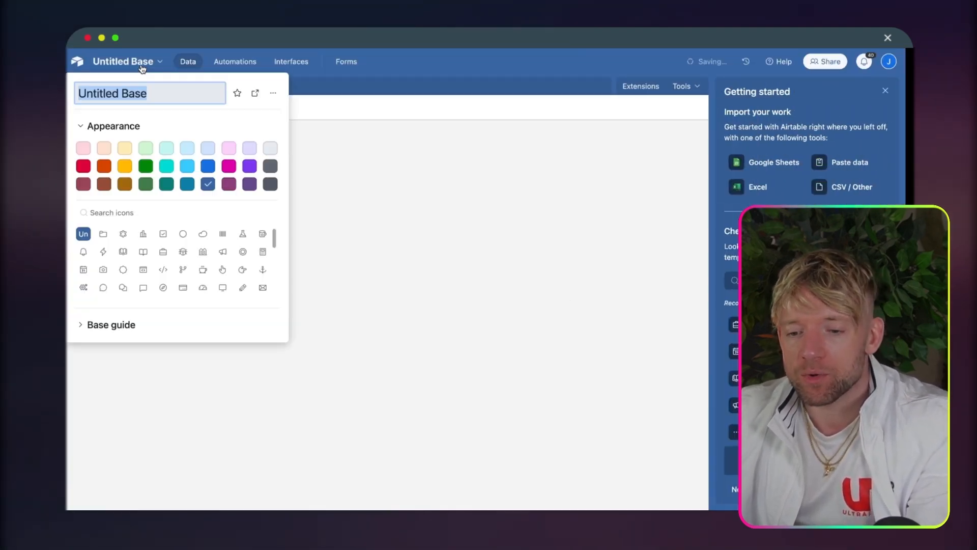
Name the Airtable base Instagram Viral B2G and rename the fields to Number and Caption
text(Instagrsm)
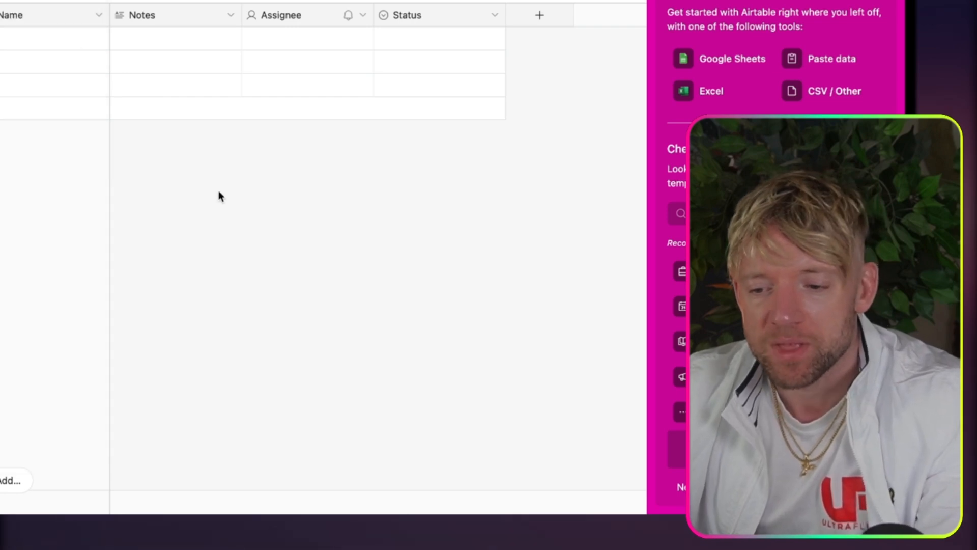
text(number)
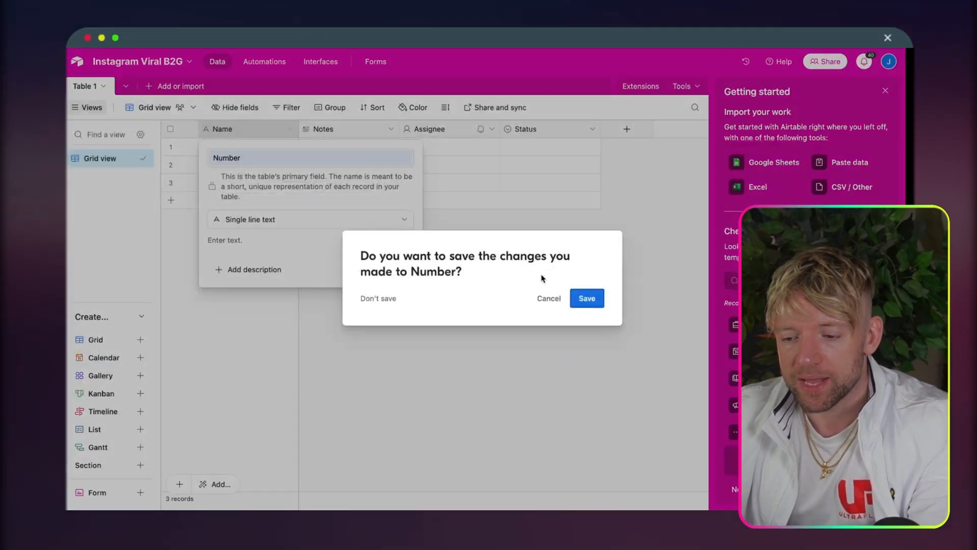
click(584, 298)
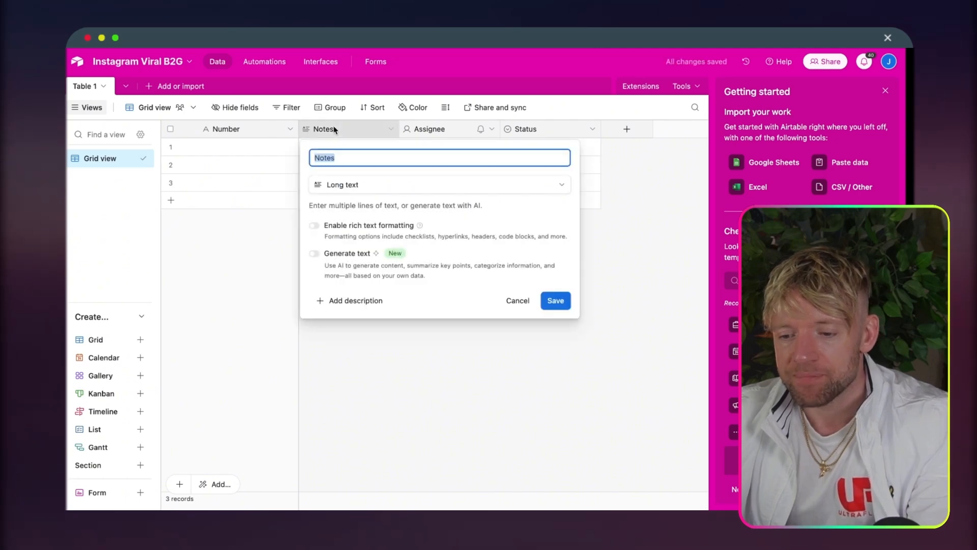
text(Cpatio)
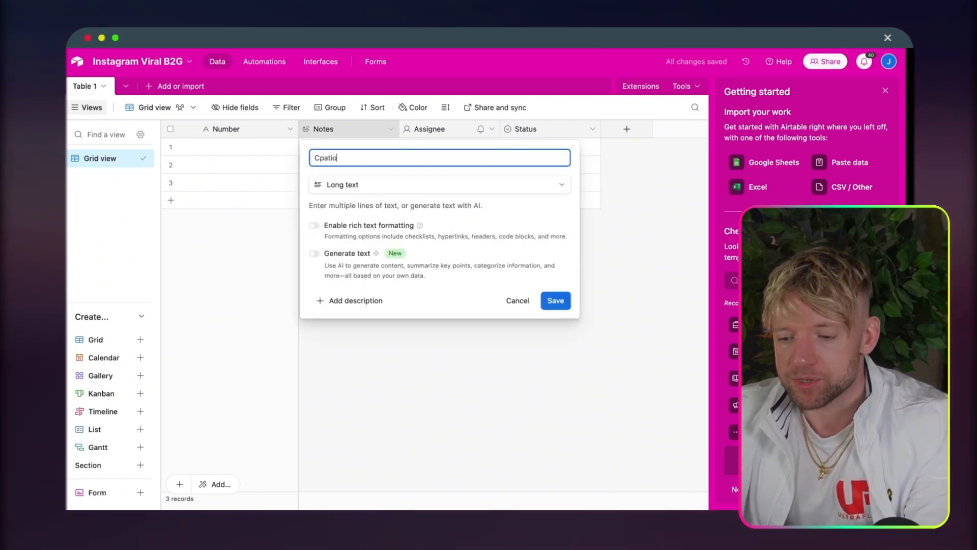
text(Caption)
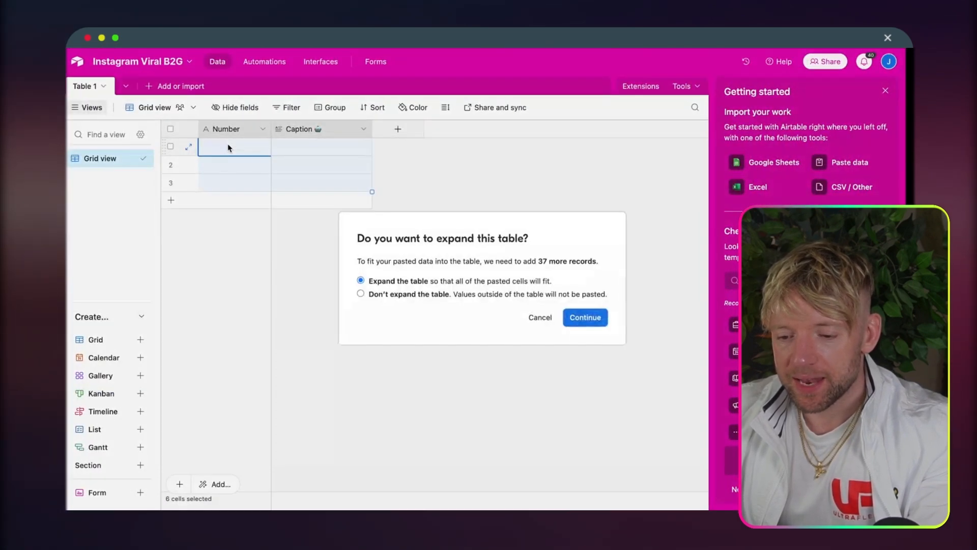
Expand the table to hold all 40 captions and widen the Caption column to read them
click(585, 318)
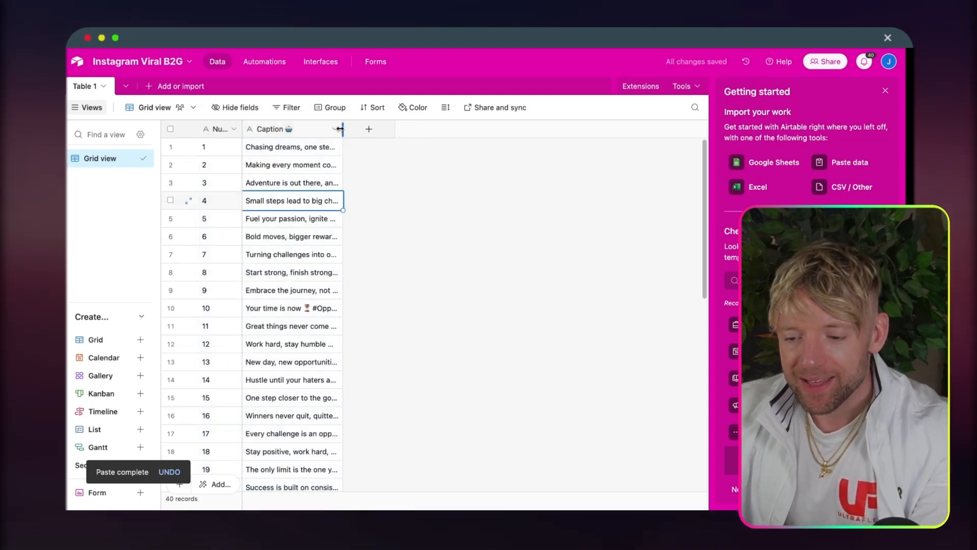
drag(342, 129, 526, 129)
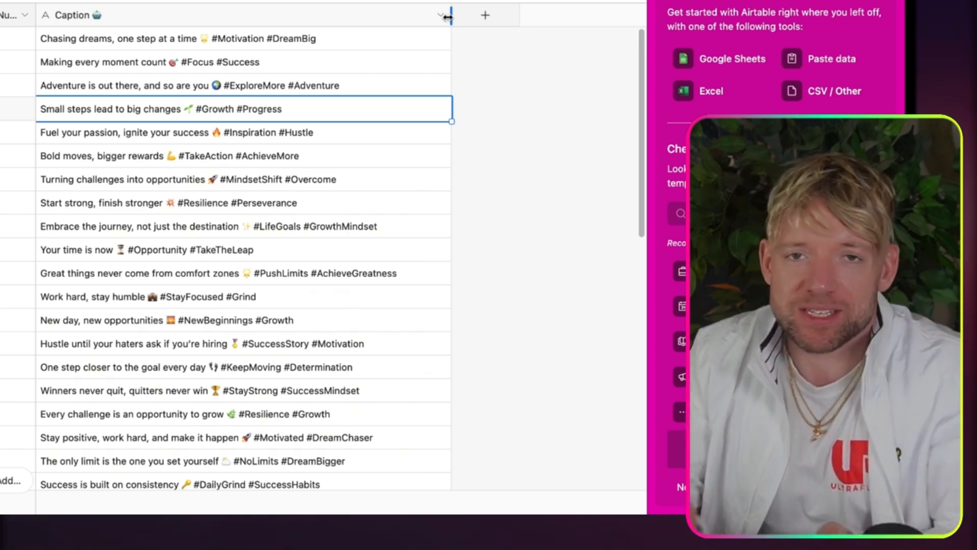
click(243, 179)
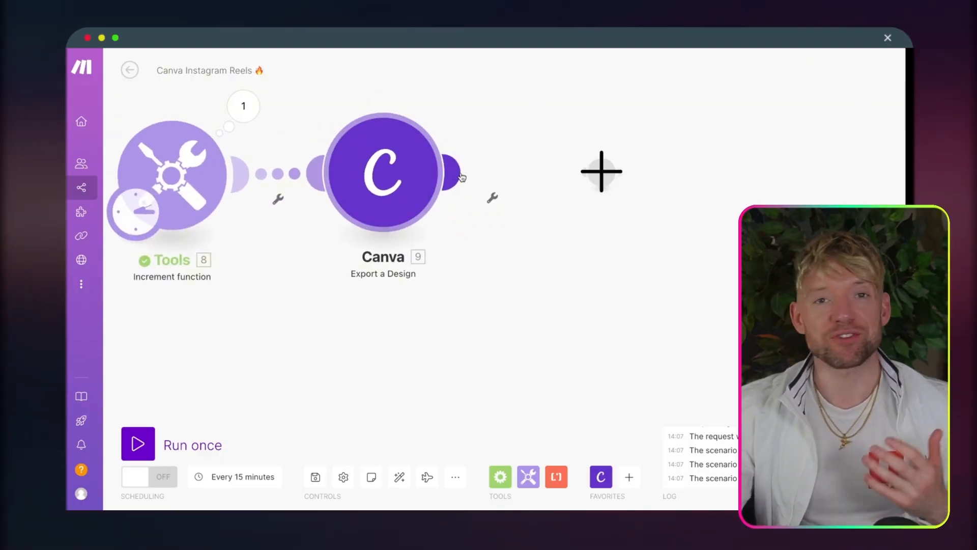
Add an Airtable Search Records step after Canva on base Instagram Viral B2G, Table 1
click(600, 171)
text(searc)
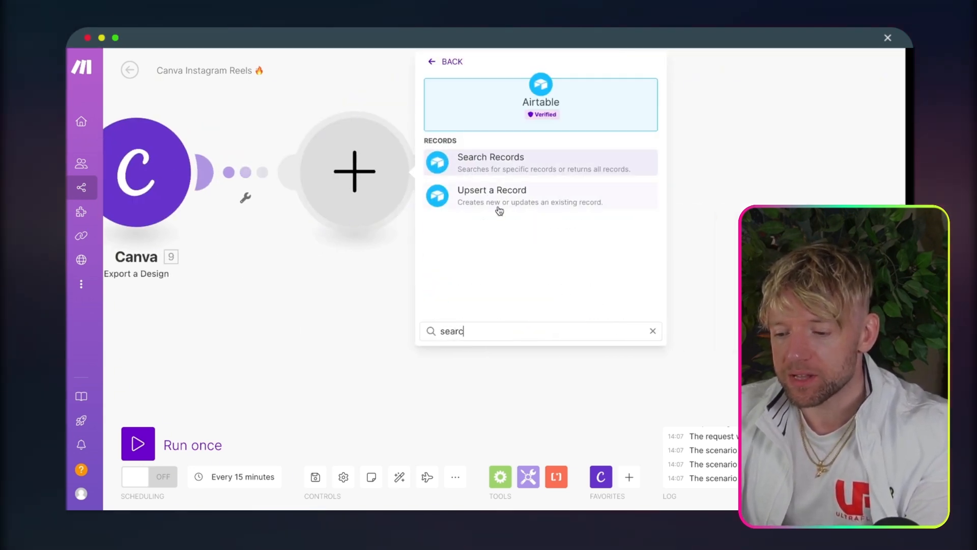
click(490, 157)
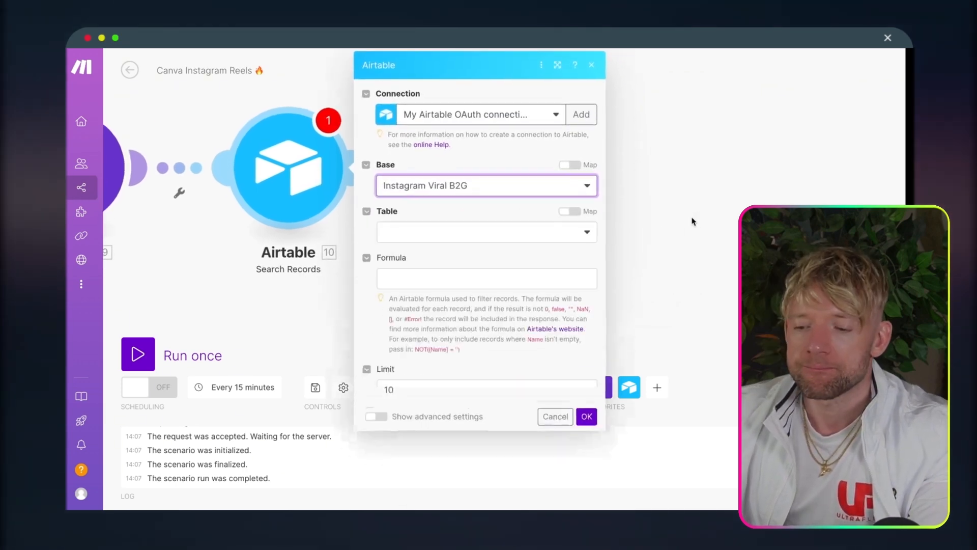
click(487, 232)
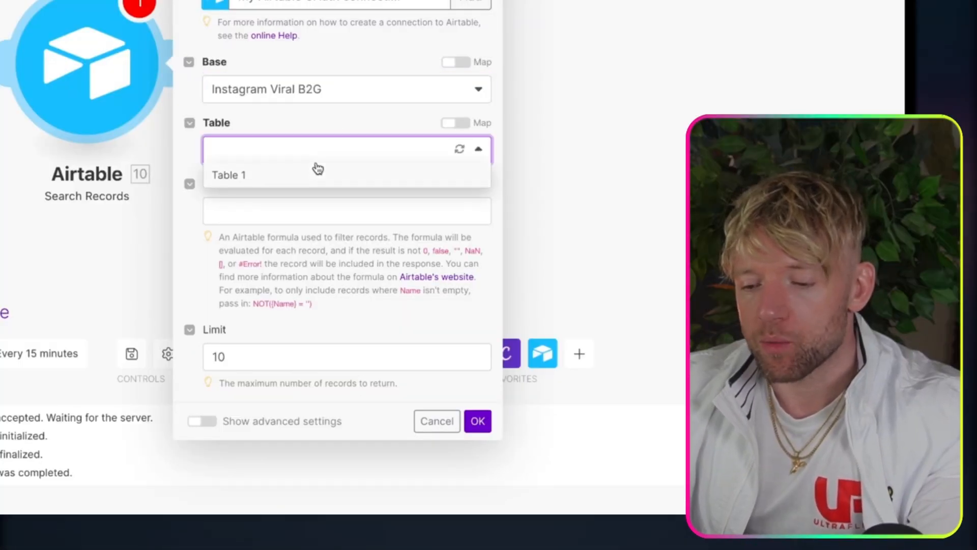
click(229, 174)
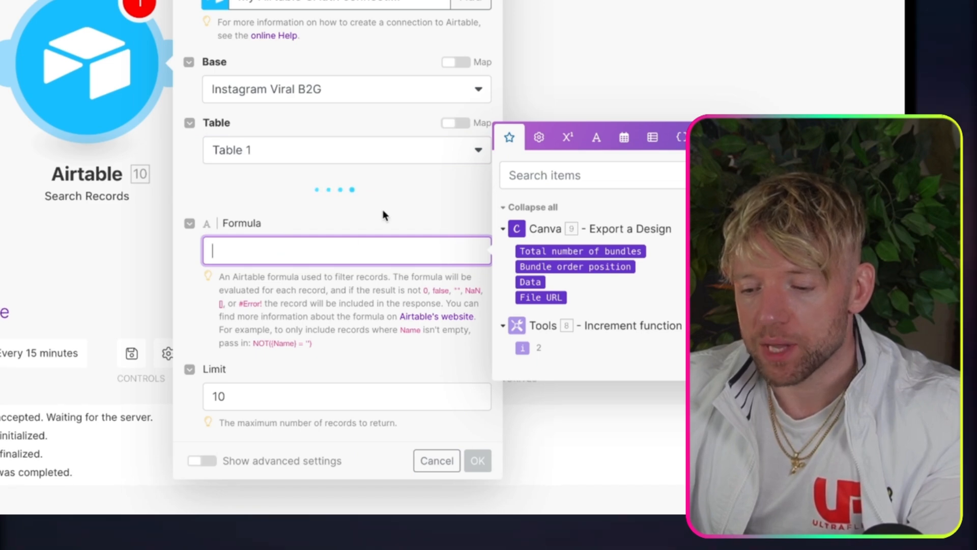
Set the search formula to {Number} = the Tools increment value i and save the step
scroll(down, 3)
text({Number} = 10)
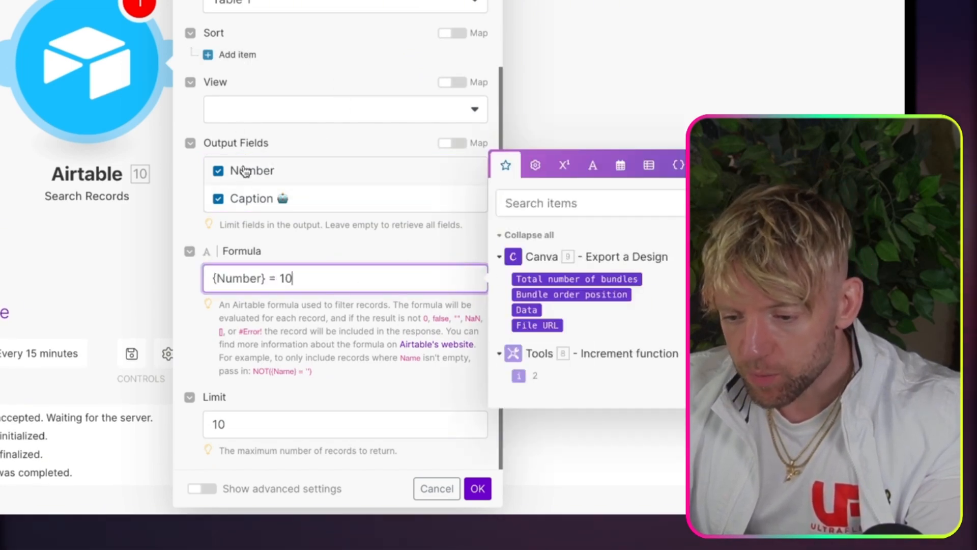
key(Backspace)
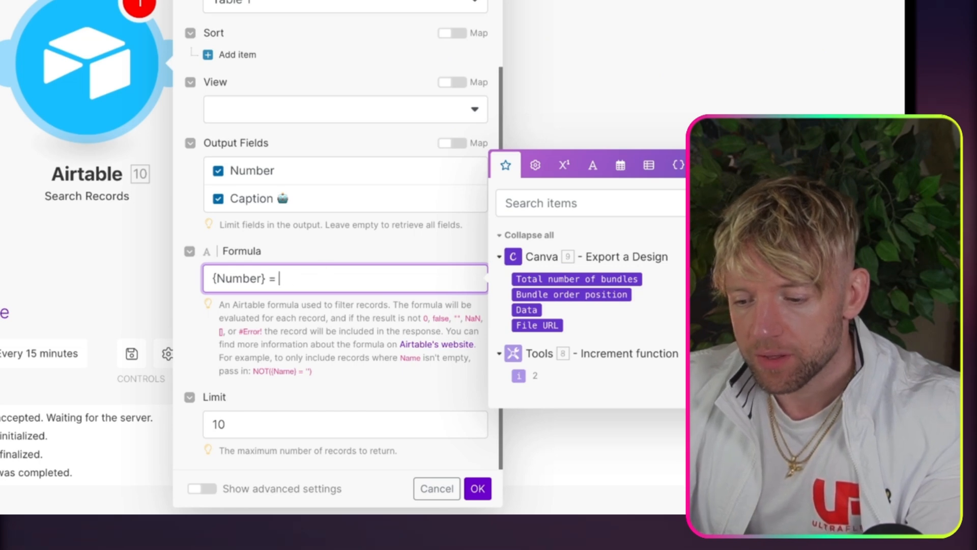
text(8. i)
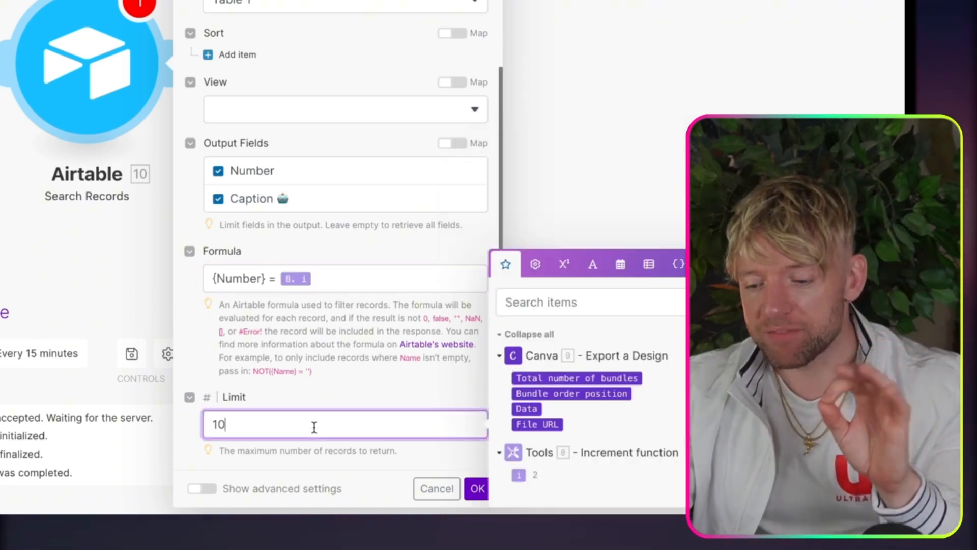
click(476, 488)
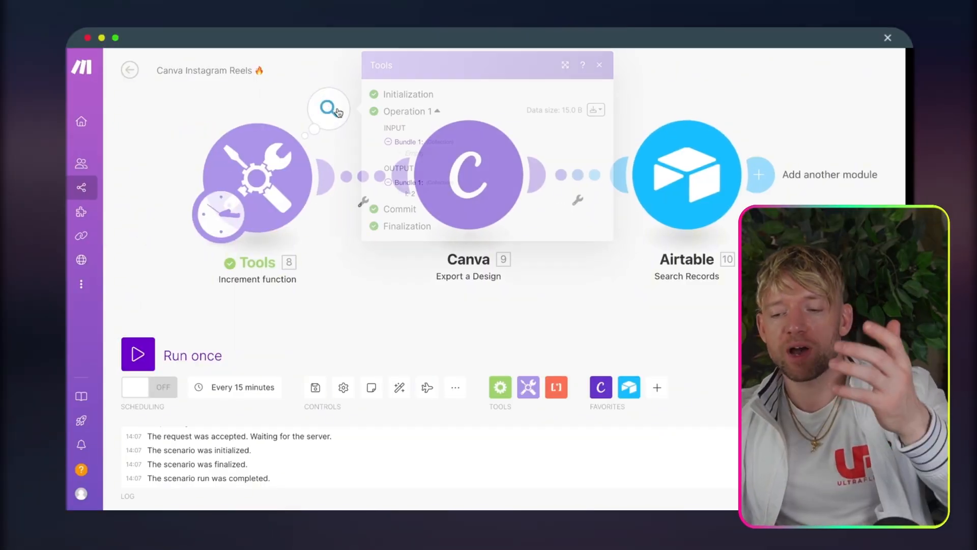
click(599, 65)
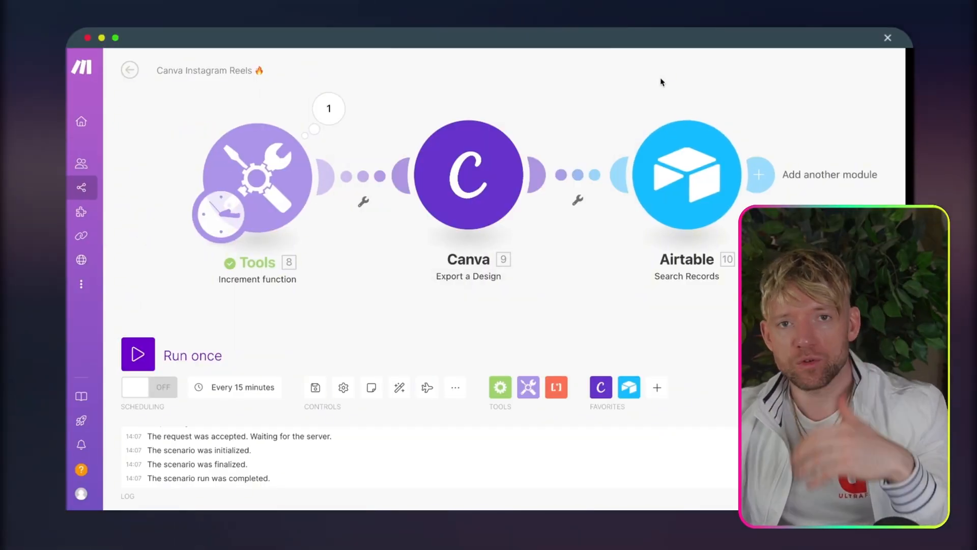
click(686, 174)
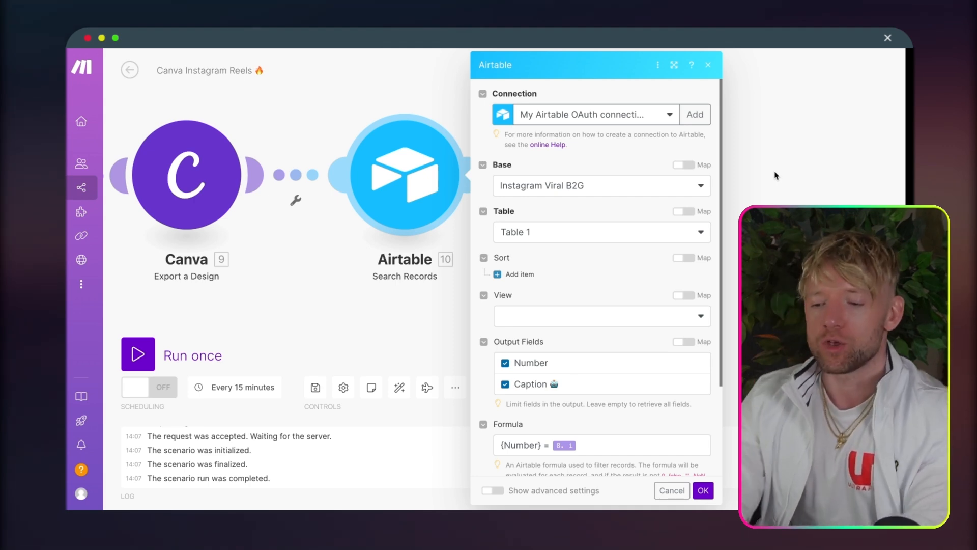
scroll(down, 3)
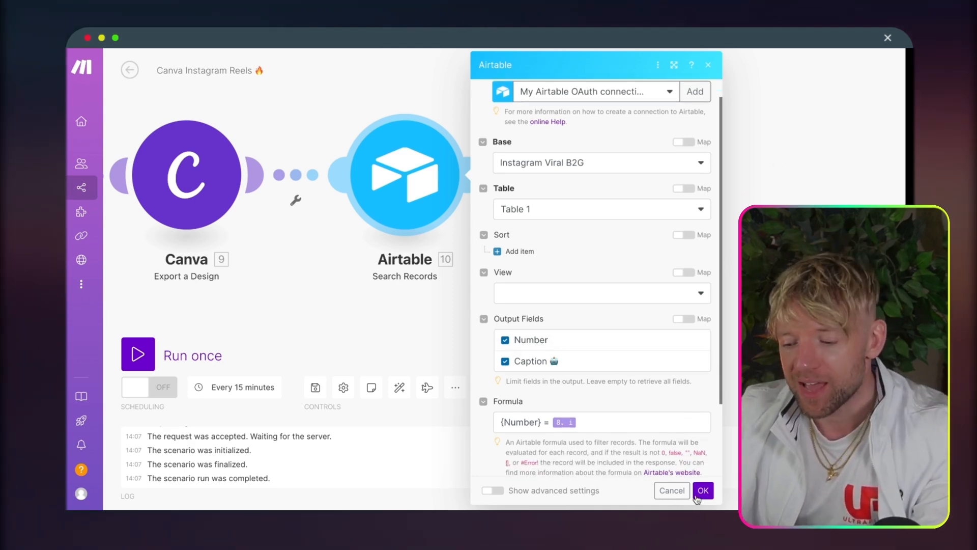
click(702, 491)
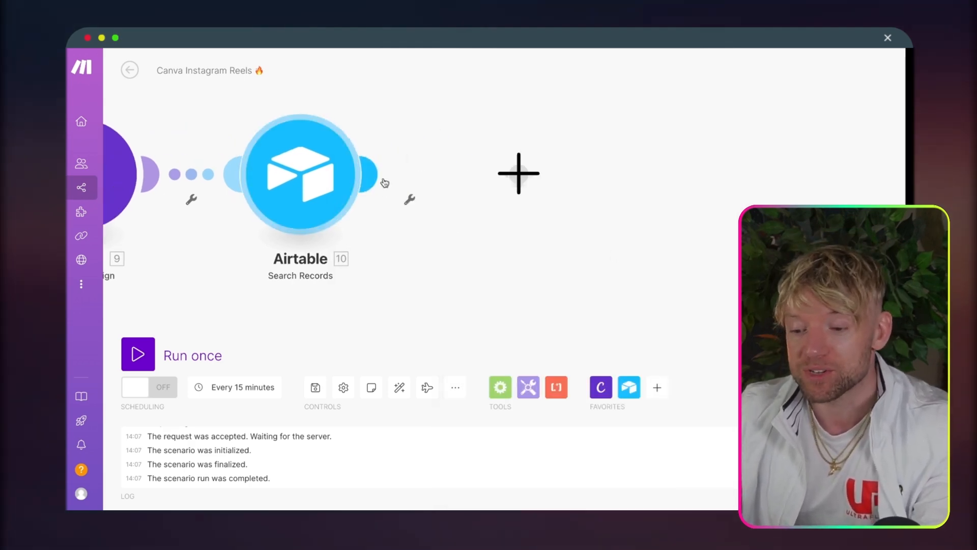
Add an Instagram for Business Create a Reel Post step after the Airtable search
click(518, 173)
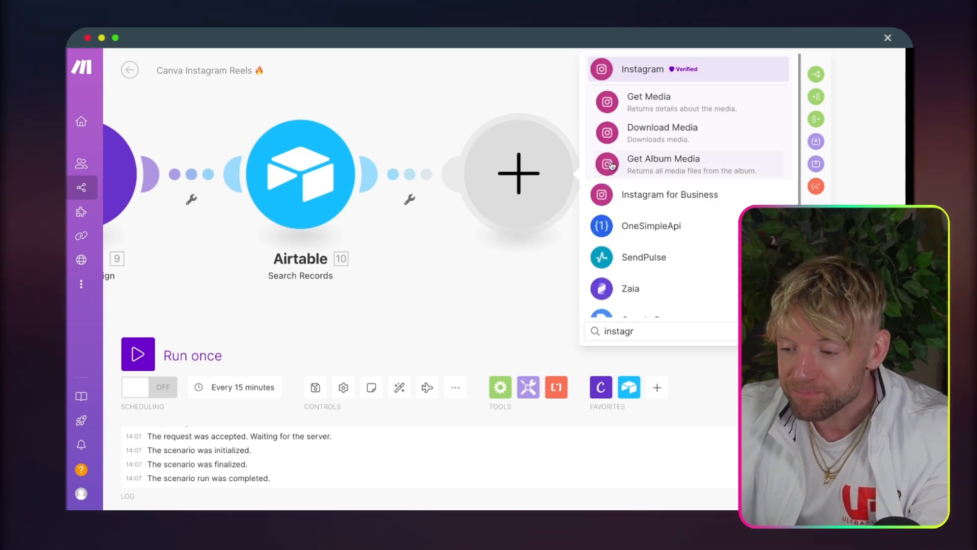
click(669, 193)
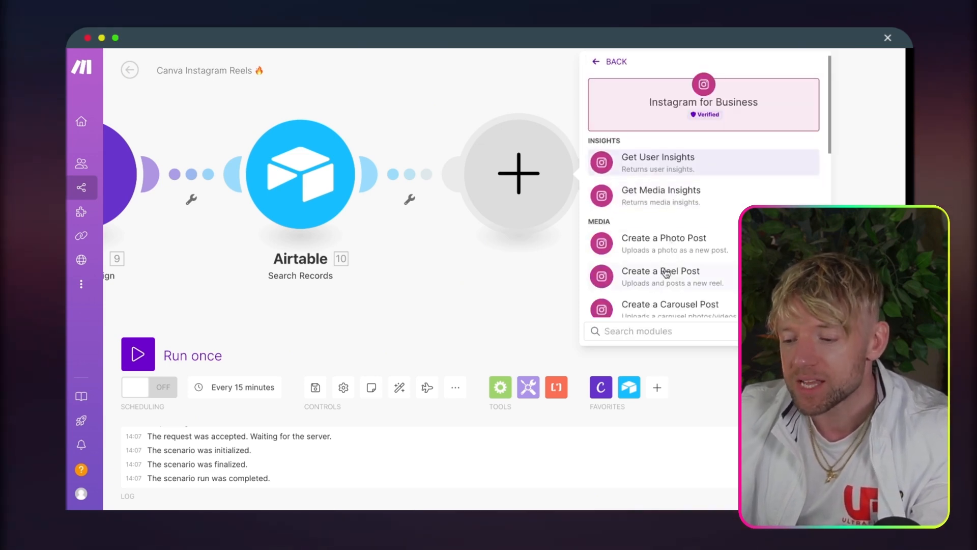
click(659, 276)
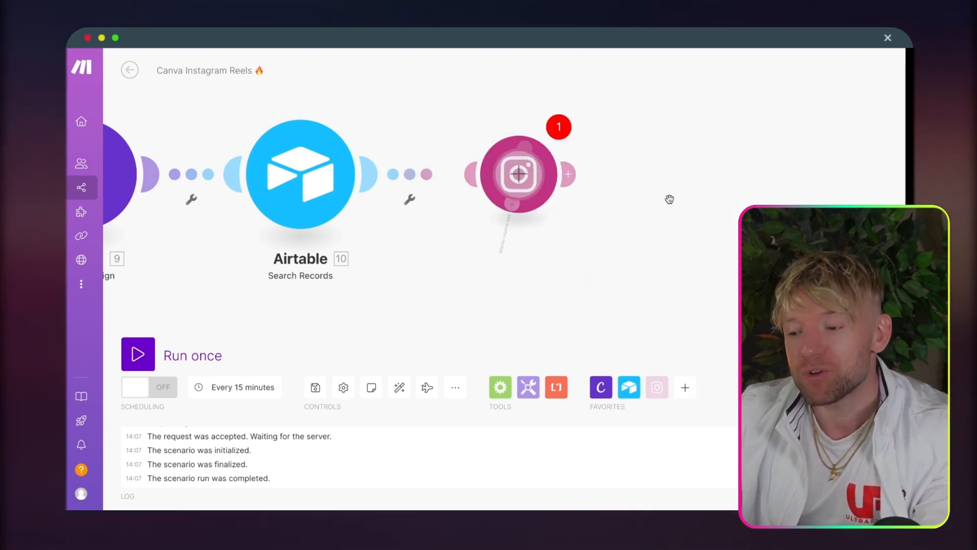
click(518, 174)
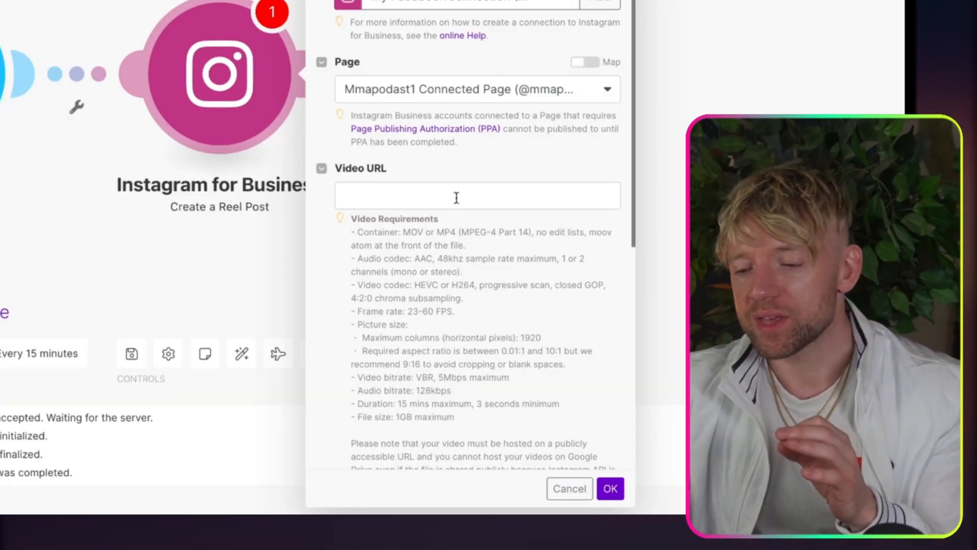
Map Canva File URL to Video URL, Airtable Caption to Caption, cover frame 1, and save
click(476, 195)
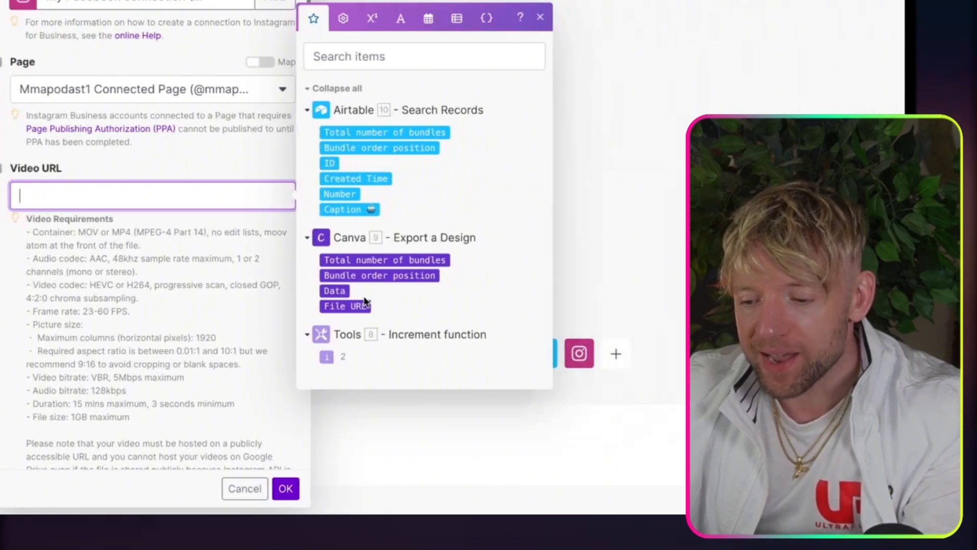
click(345, 306)
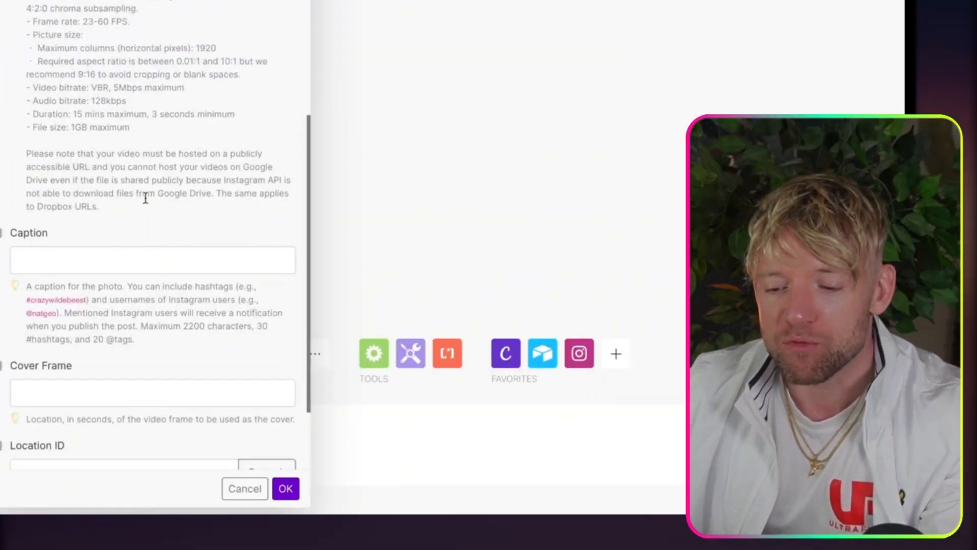
click(152, 259)
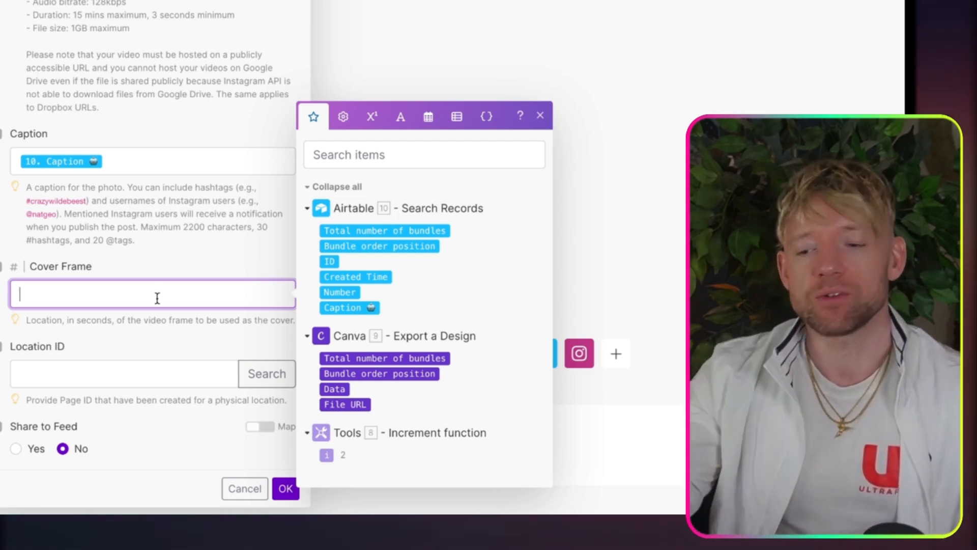
text(1)
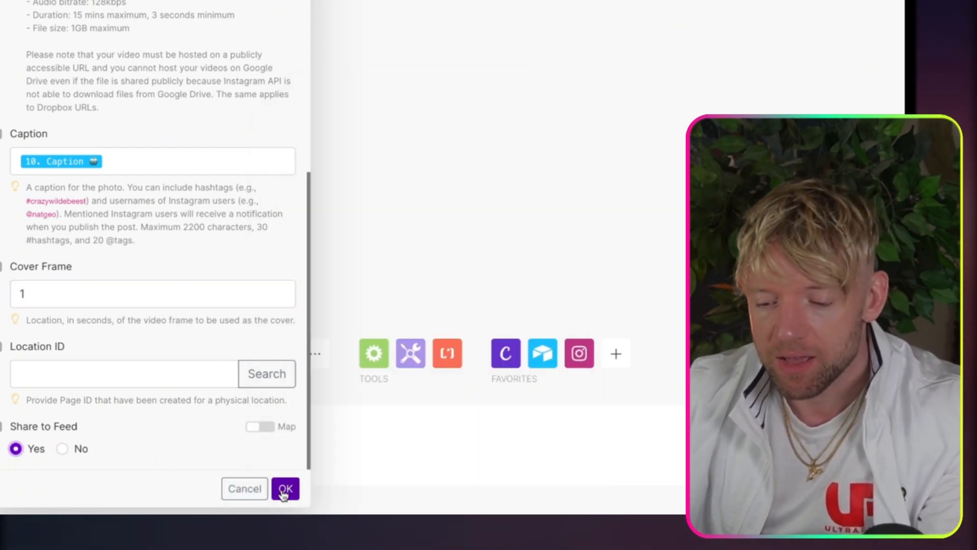
click(285, 487)
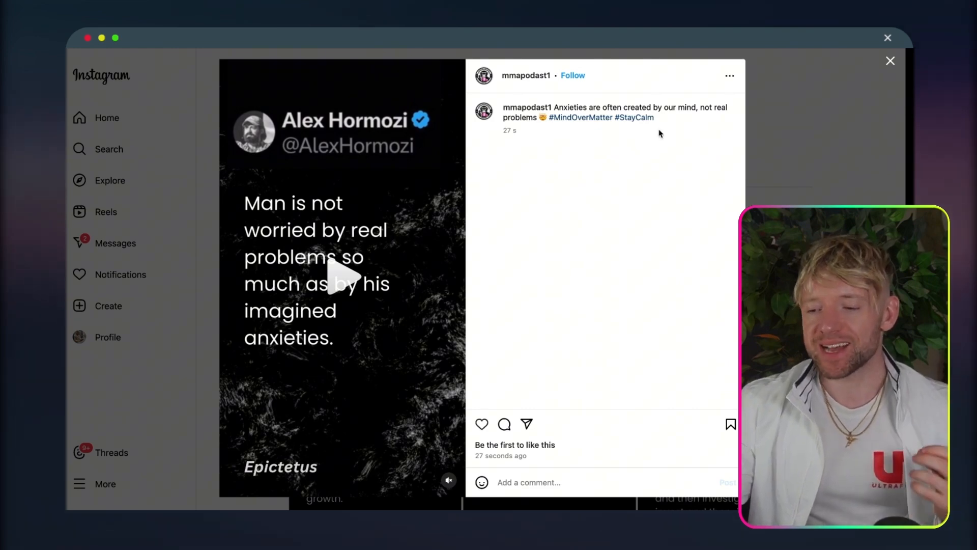
Highlight the published Epictetus reel's caption and hashtags on Instagram
drag(603, 107, 654, 117)
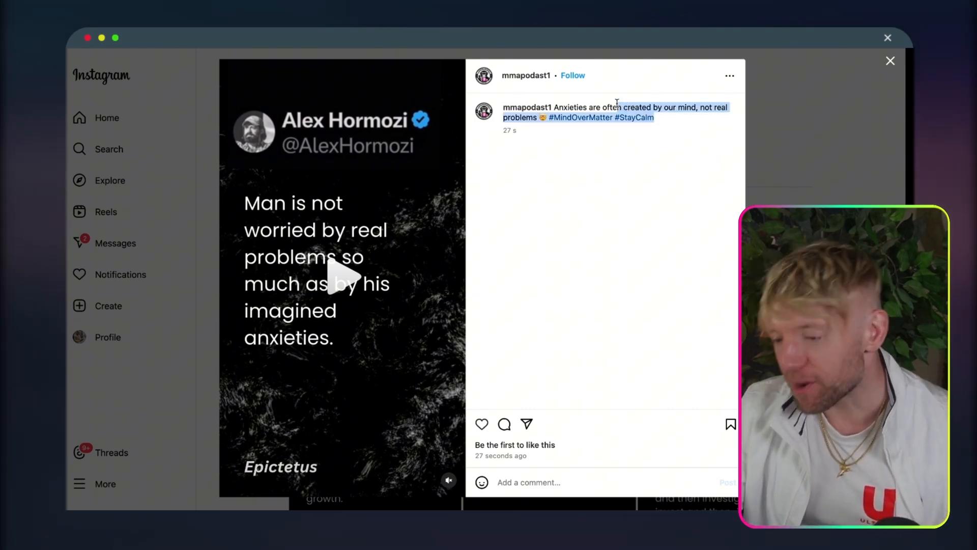
mouse_move(638, 220)
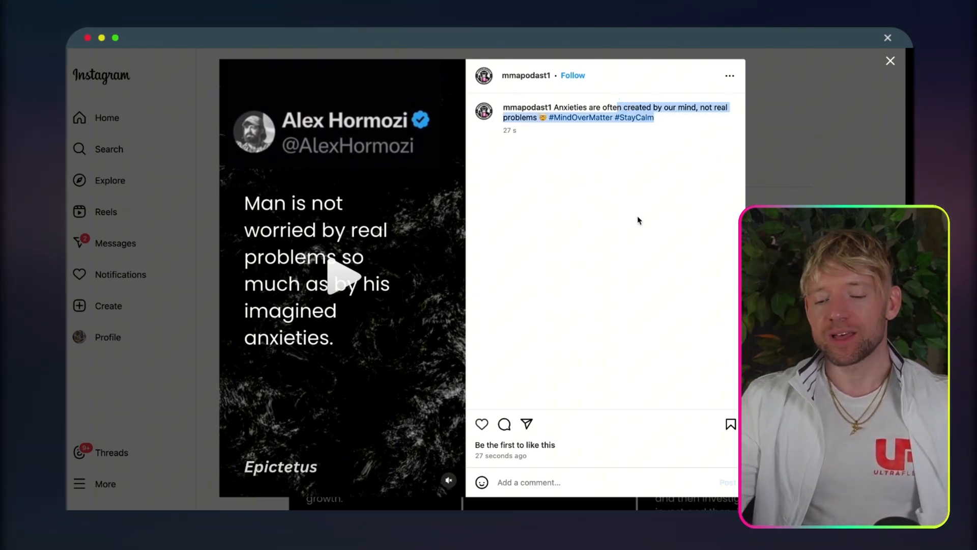